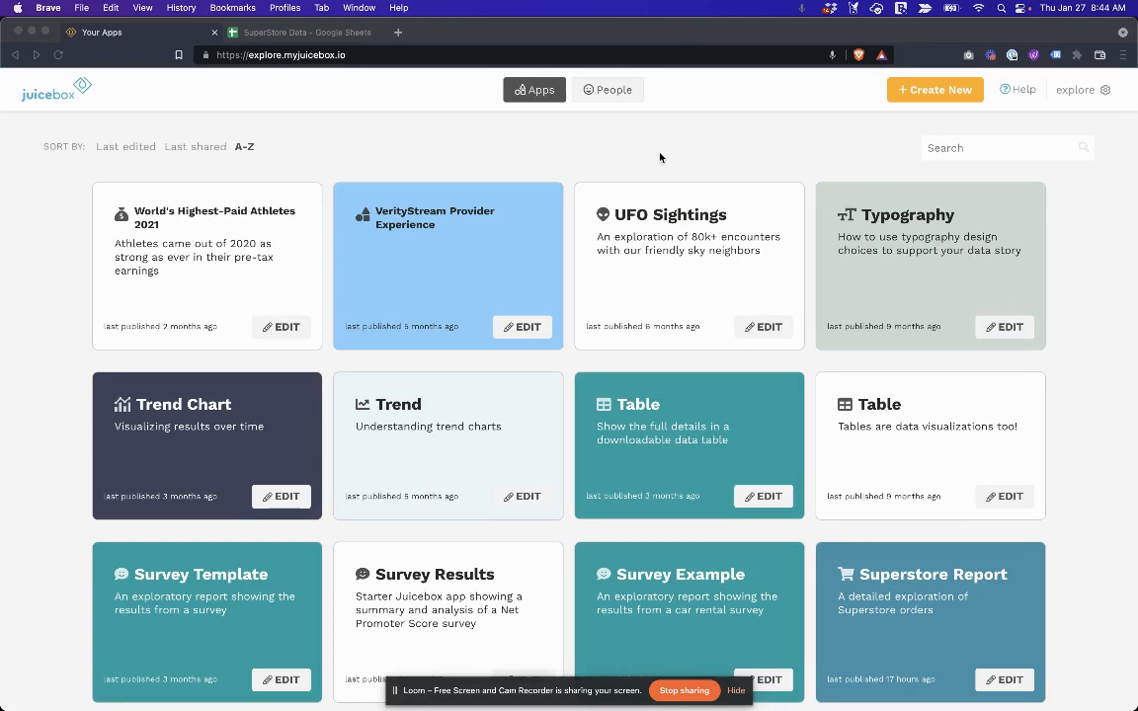
{"action": "mouse_move", "coordinate": [935, 91]}
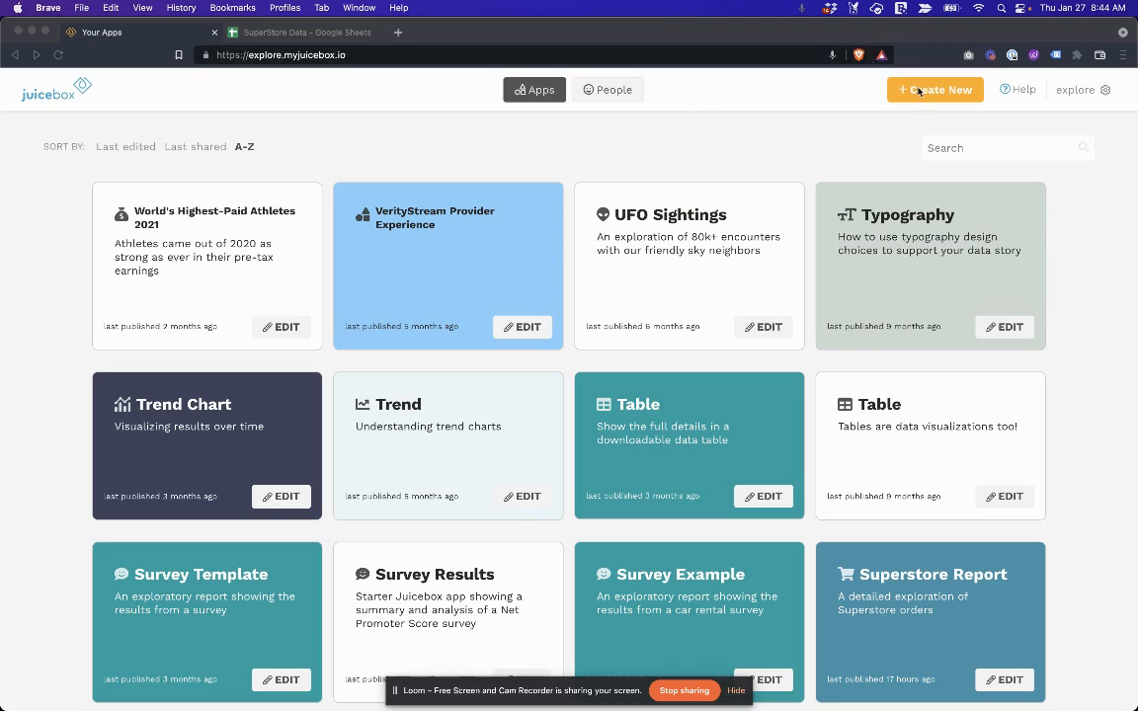
{"action": "mouse_move", "coordinate": [928, 95]}
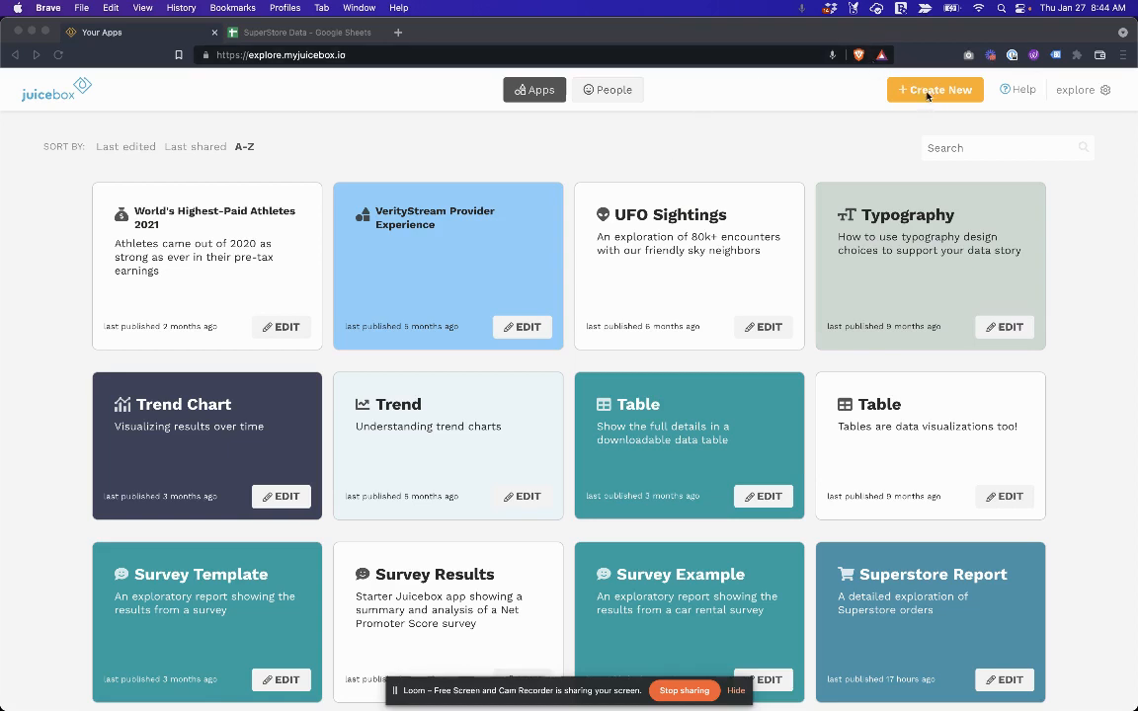
Start a new app, browse the Charts and Examples starting points, then preview the Report Template.
{"action": "left_click", "coordinate": [934, 89]}
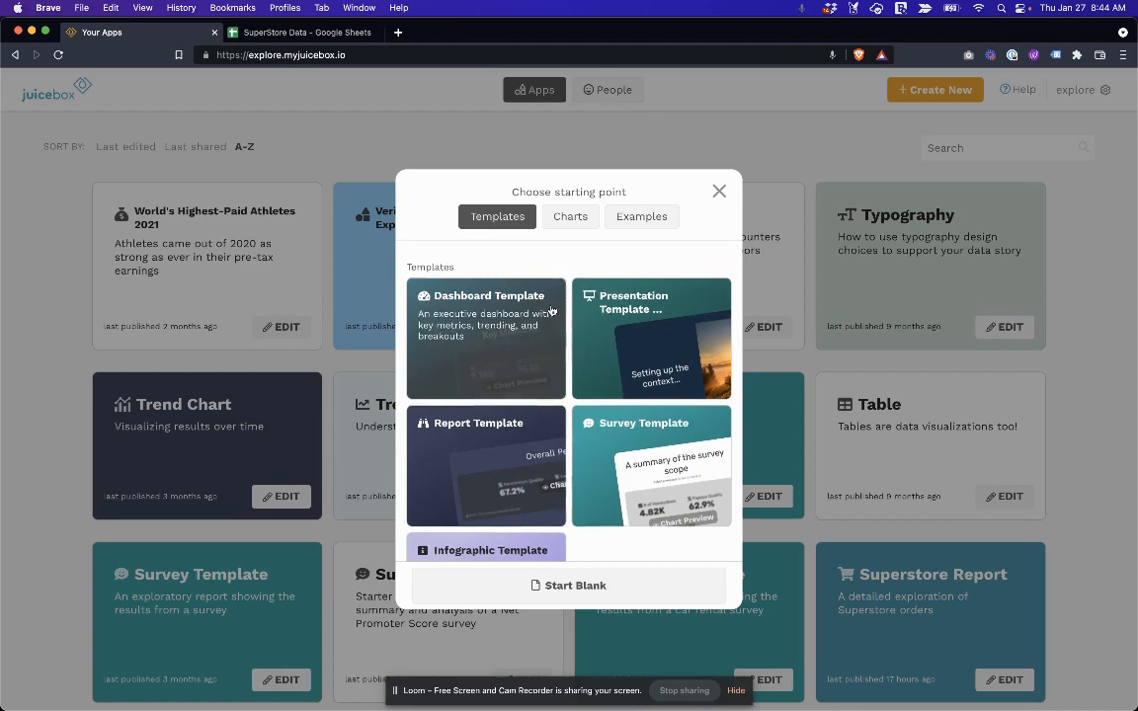
{"action": "left_click", "coordinate": [569, 215]}
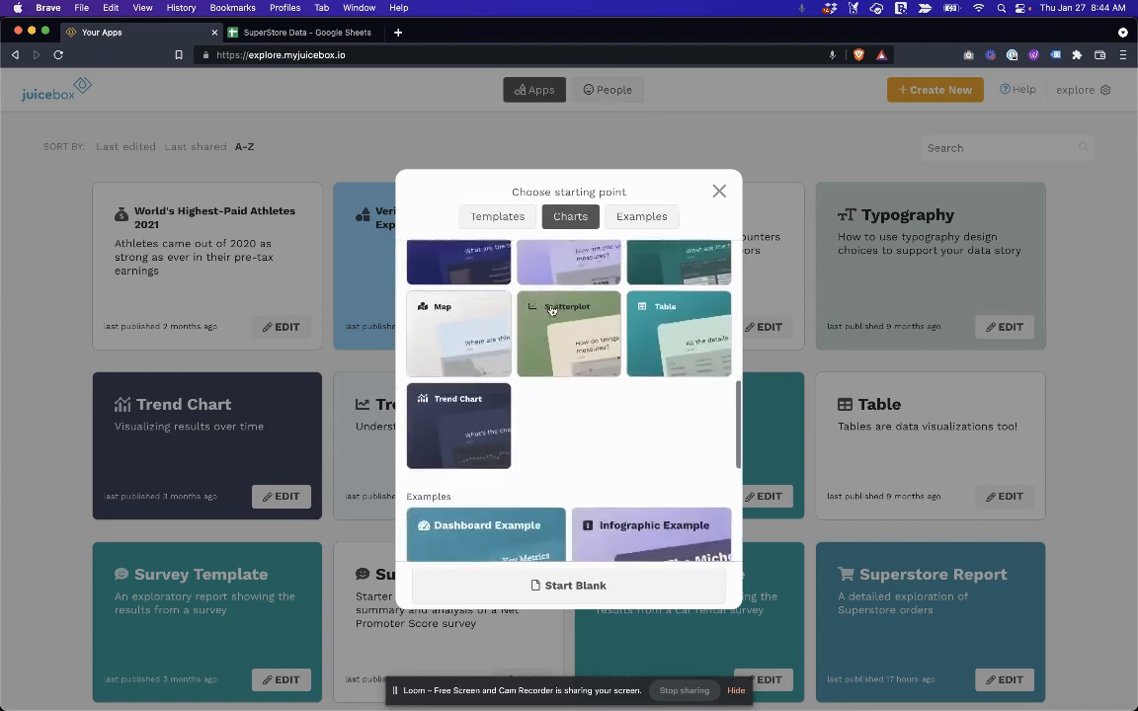
{"action": "left_click", "coordinate": [640, 215]}
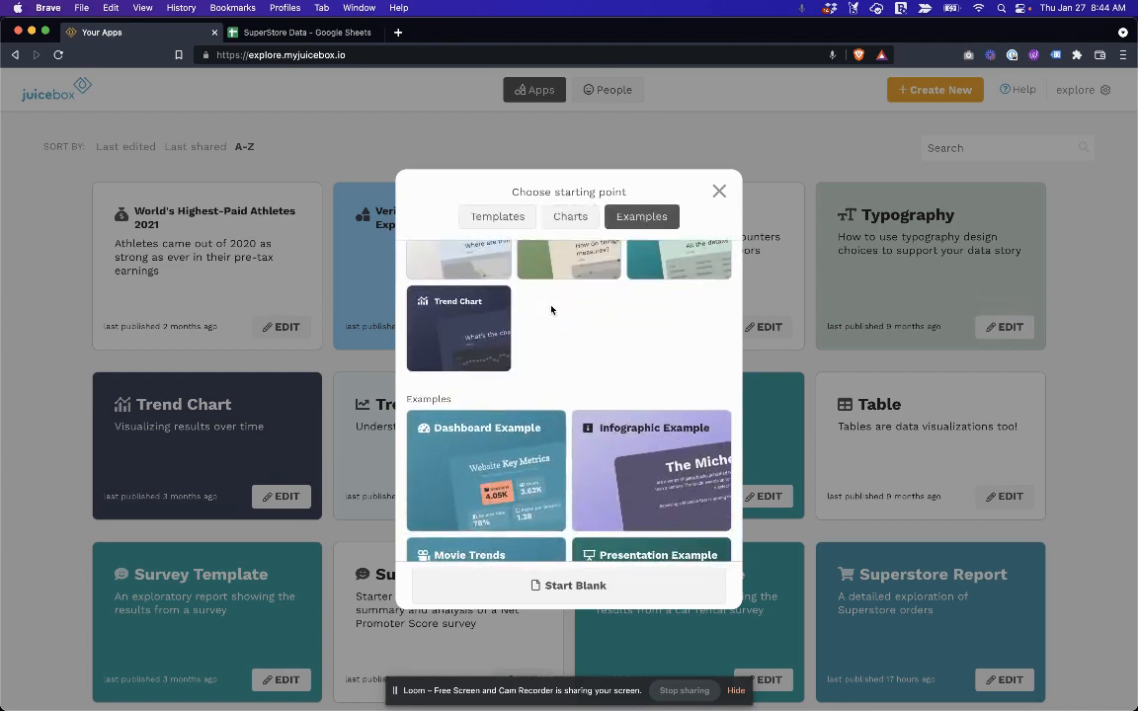
{"action": "left_click", "coordinate": [497, 215]}
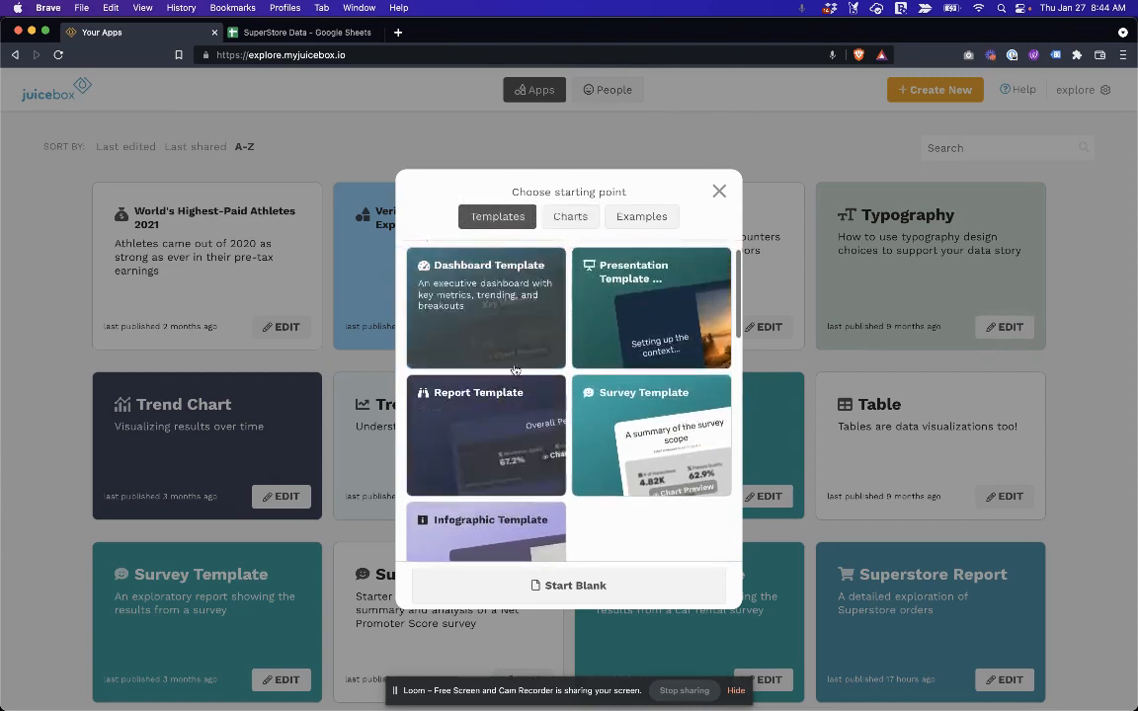
{"action": "left_click", "coordinate": [486, 437]}
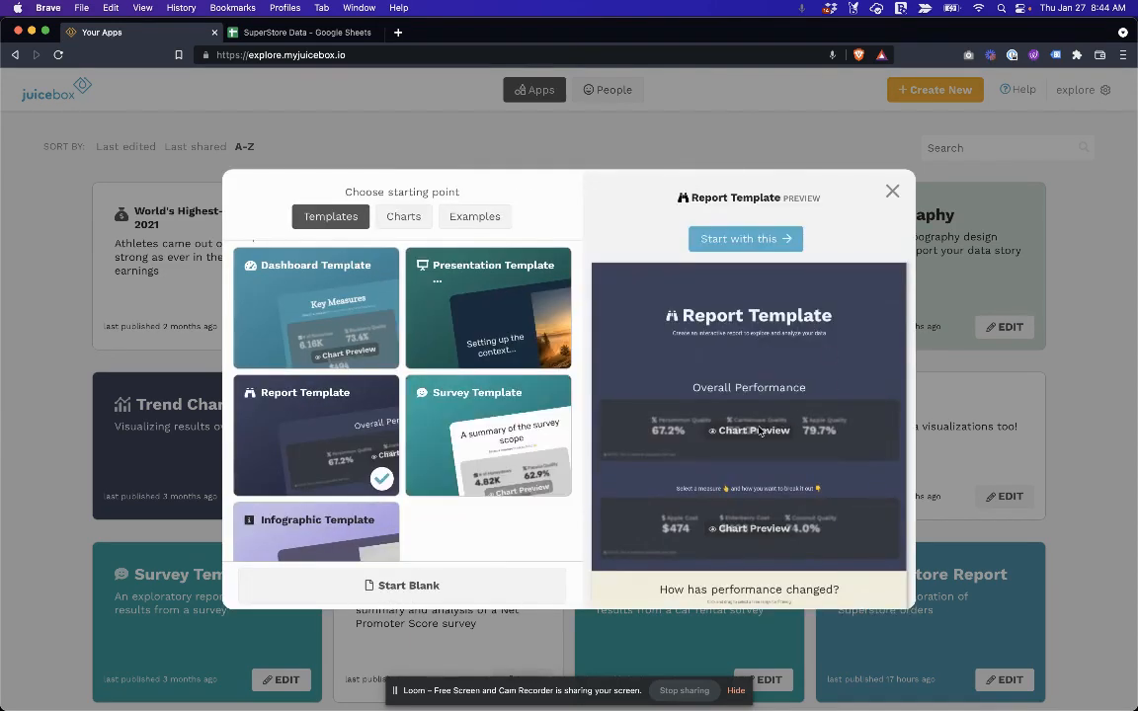
{"action": "scroll", "scroll_direction": "down", "scroll_amount": 3}
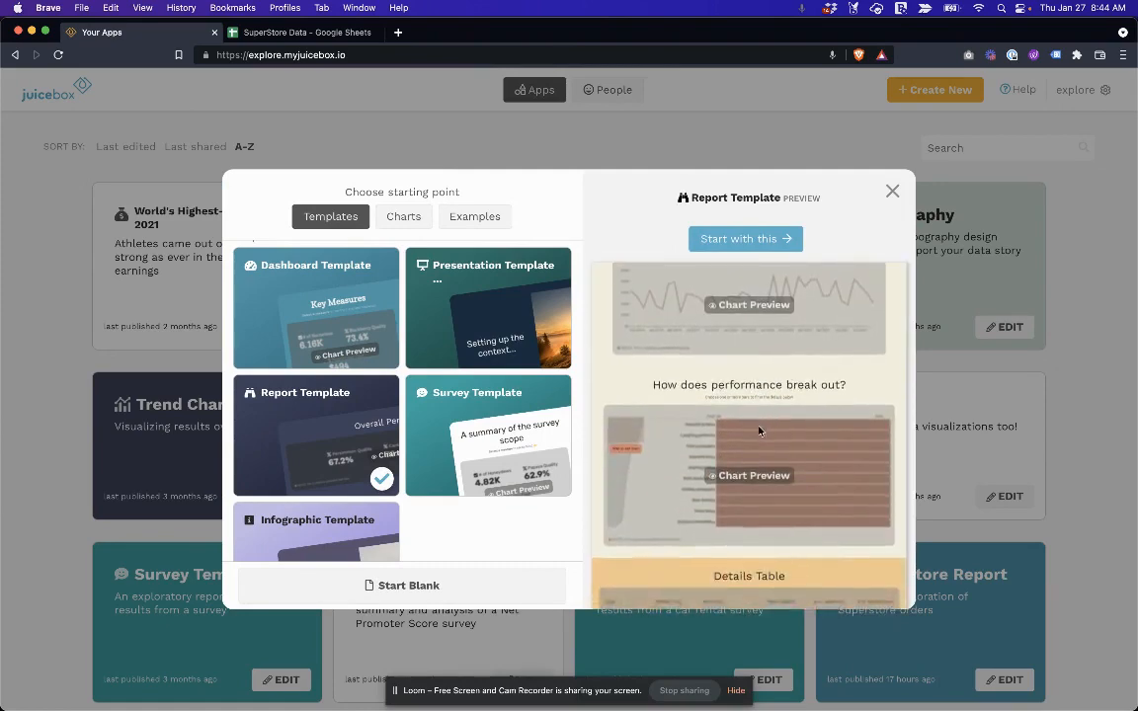
Start from the Report Template, title the app 'Superstore' and keep the default description.
{"action": "left_click", "coordinate": [744, 237]}
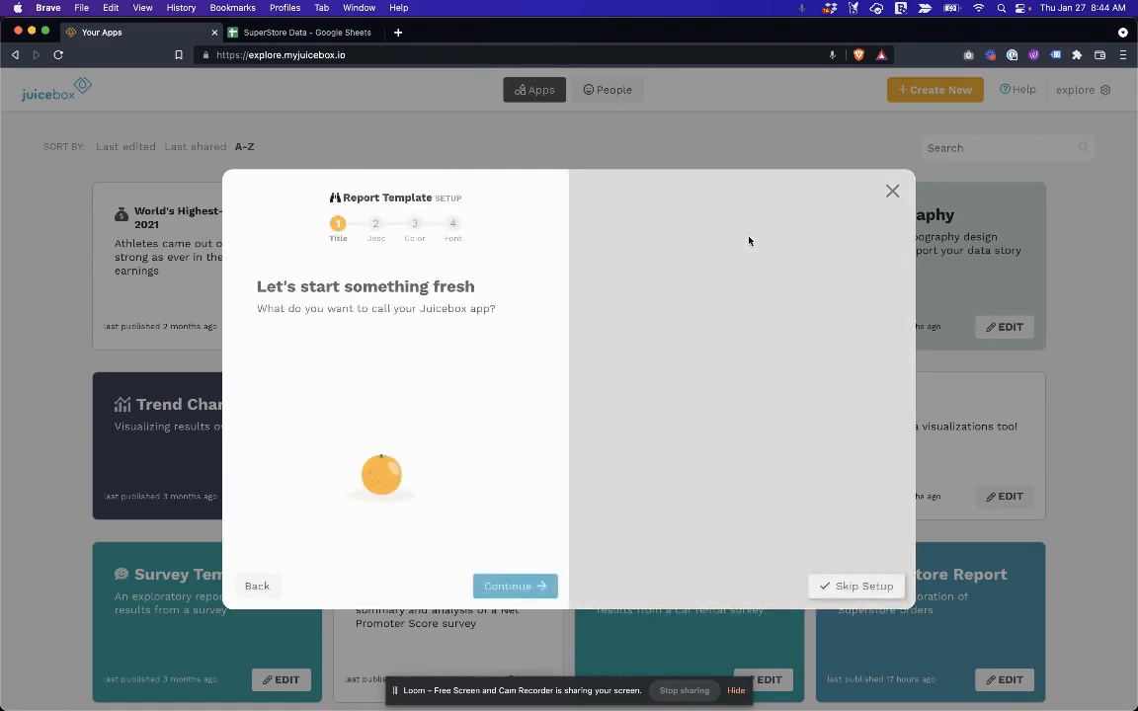
{"action": "type", "text": "Report Template"}
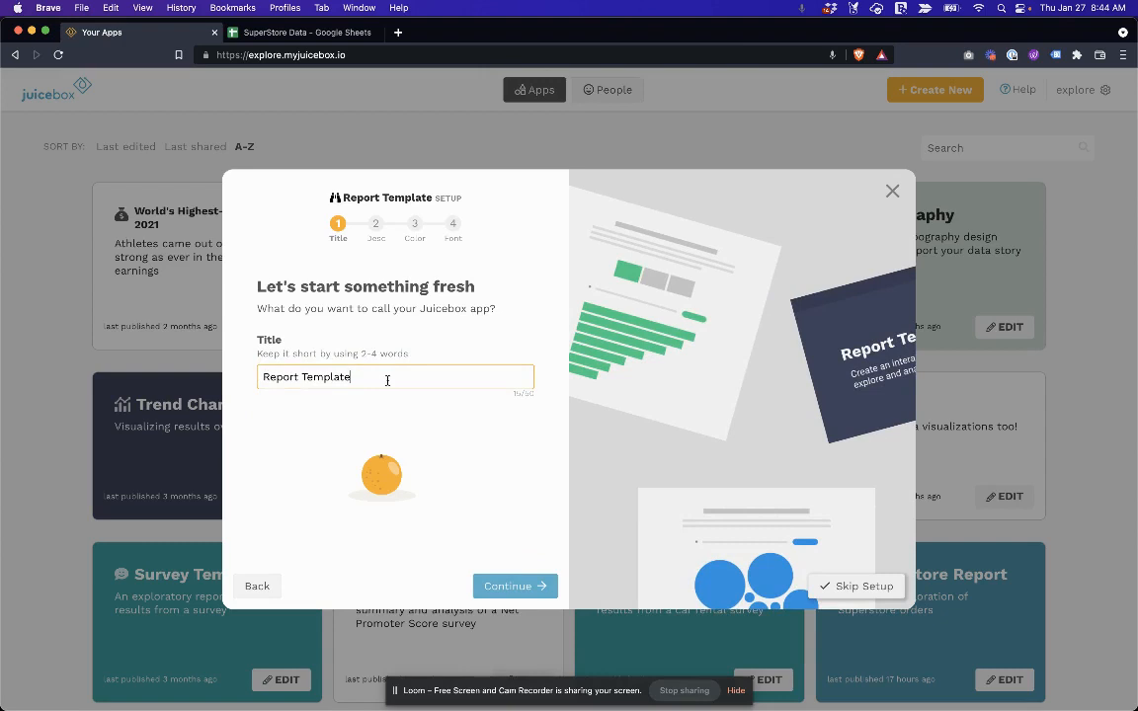
{"action": "triple_click", "coordinate": [306, 377]}
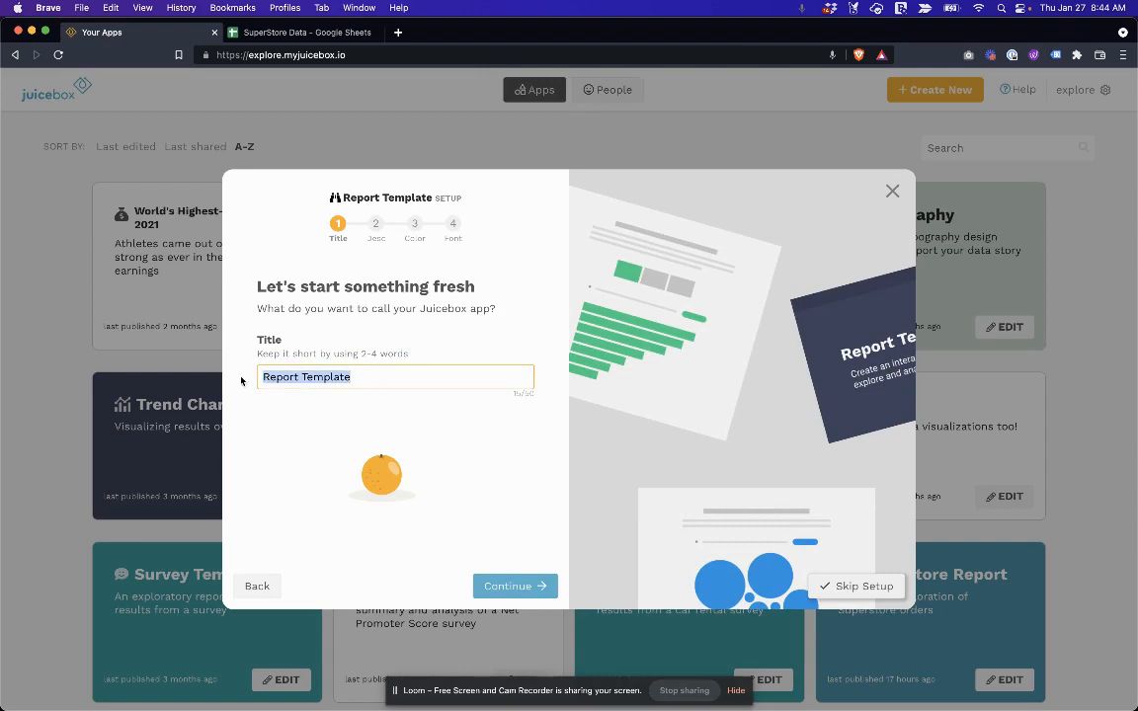
{"action": "type", "text": "Supers"}
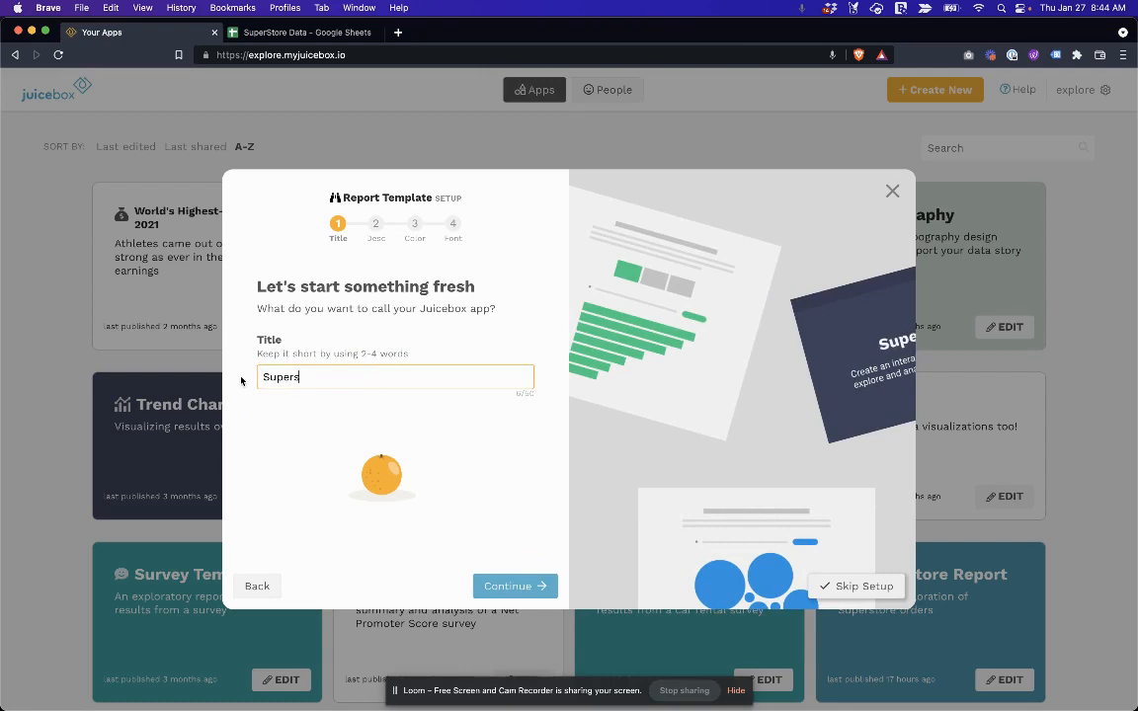
{"action": "left_click", "coordinate": [513, 584]}
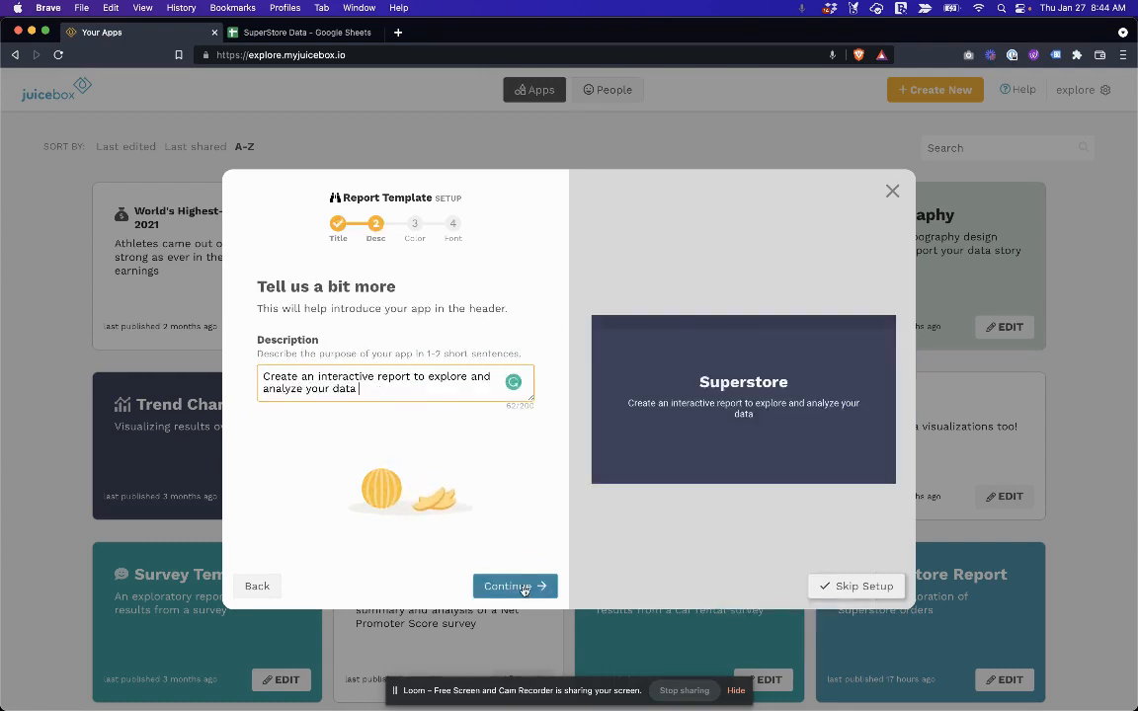
{"action": "left_click", "coordinate": [513, 585]}
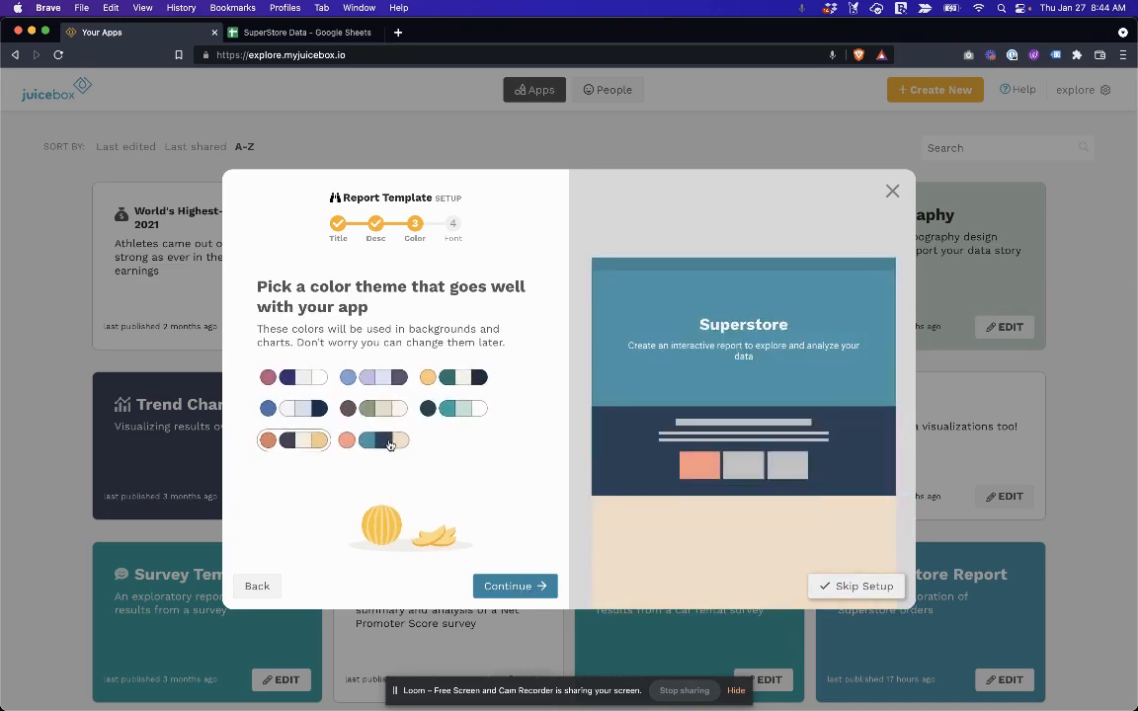
Try the purple theme, settle on the teal, navy and salmon theme, and keep the Professional font.
{"action": "left_click", "coordinate": [368, 375]}
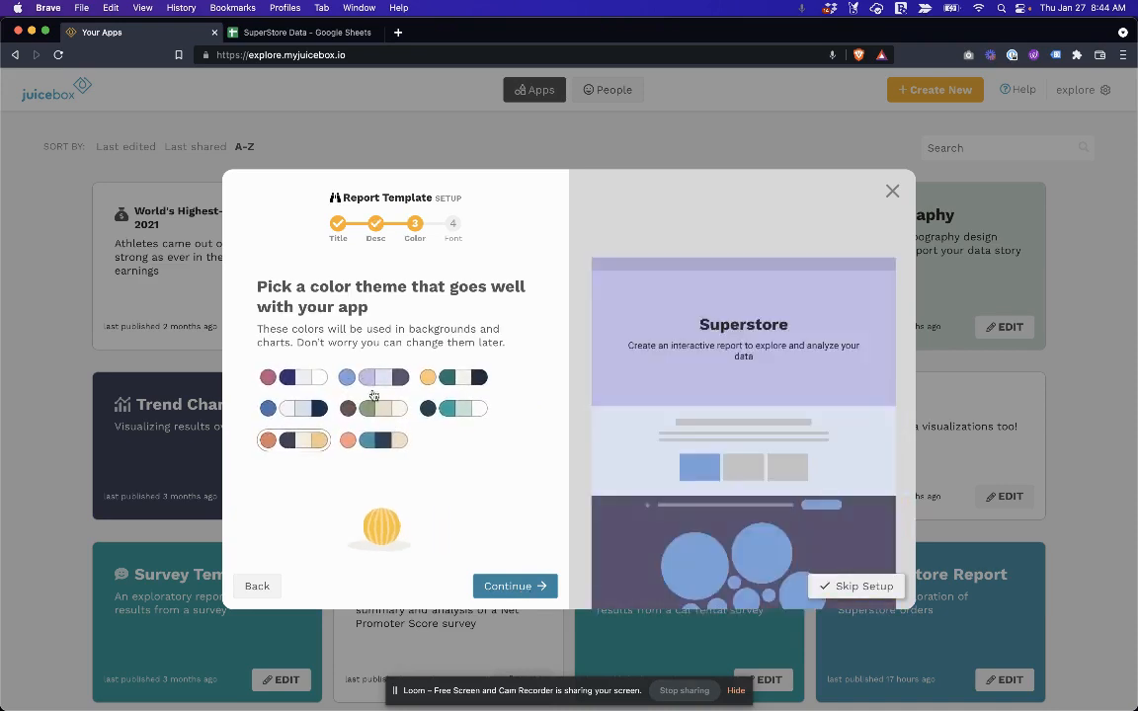
{"action": "left_click", "coordinate": [373, 439]}
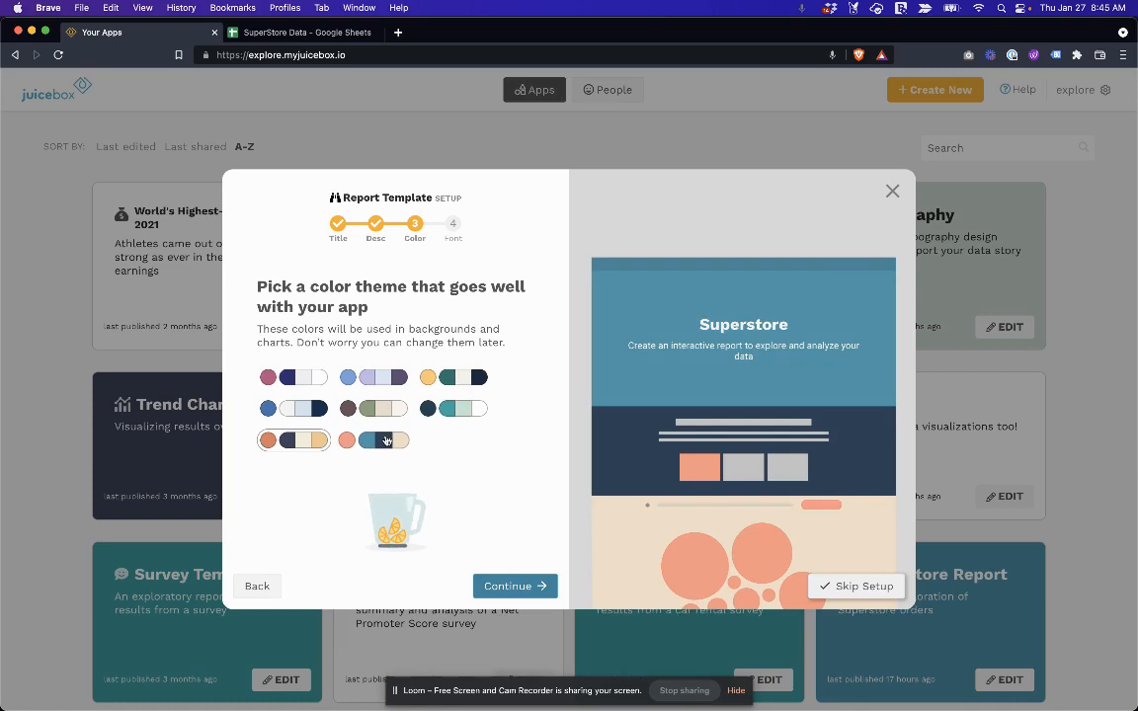
{"action": "left_click", "coordinate": [513, 585]}
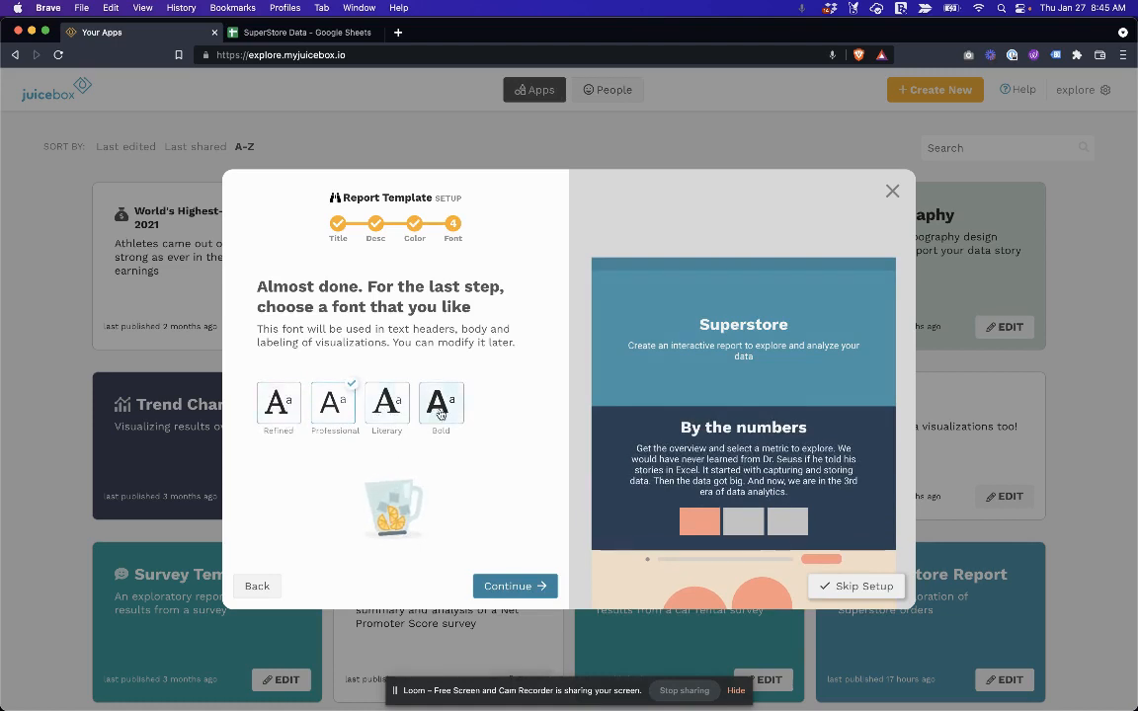
{"action": "left_click", "coordinate": [514, 585]}
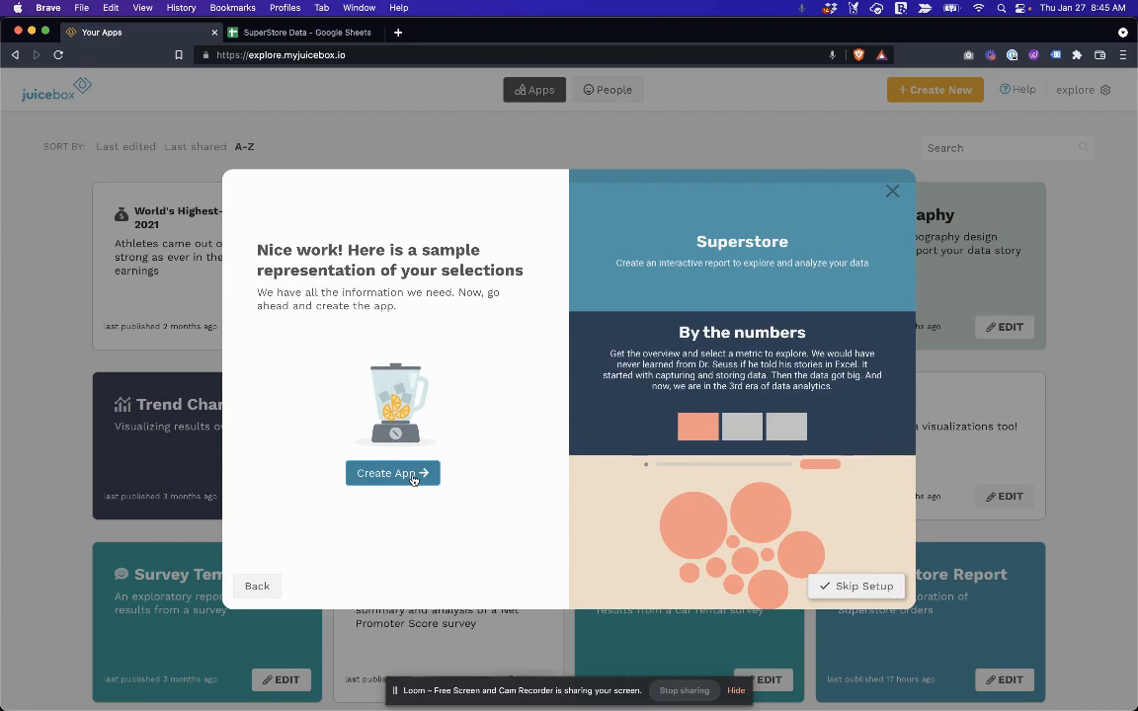
Create the Superstore app so the editor opens with its Data Tables panel.
{"action": "left_click", "coordinate": [391, 474]}
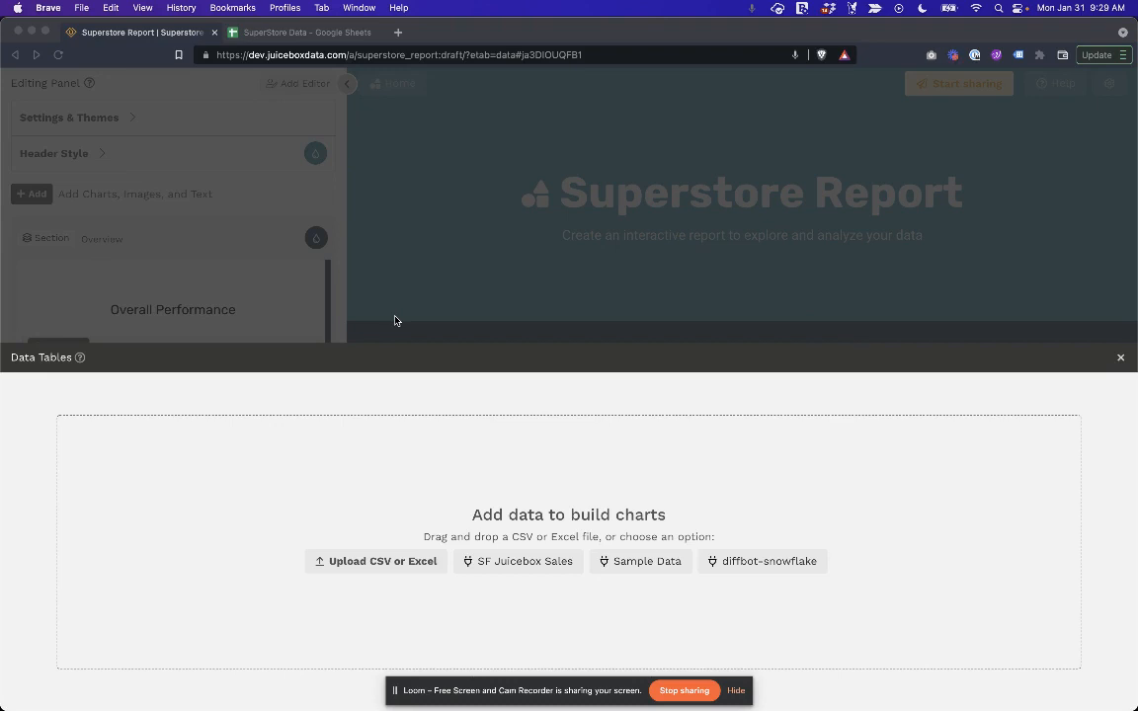
{"action": "left_click", "coordinate": [306, 31]}
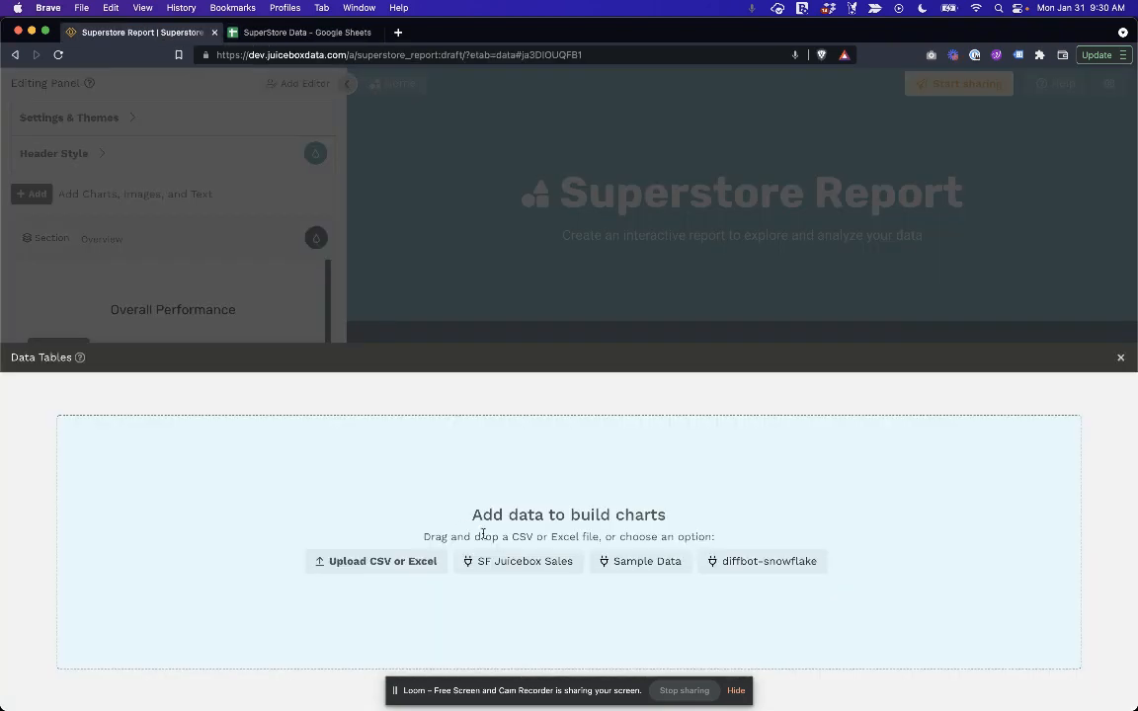
{"action": "mouse_move", "coordinate": [371, 573]}
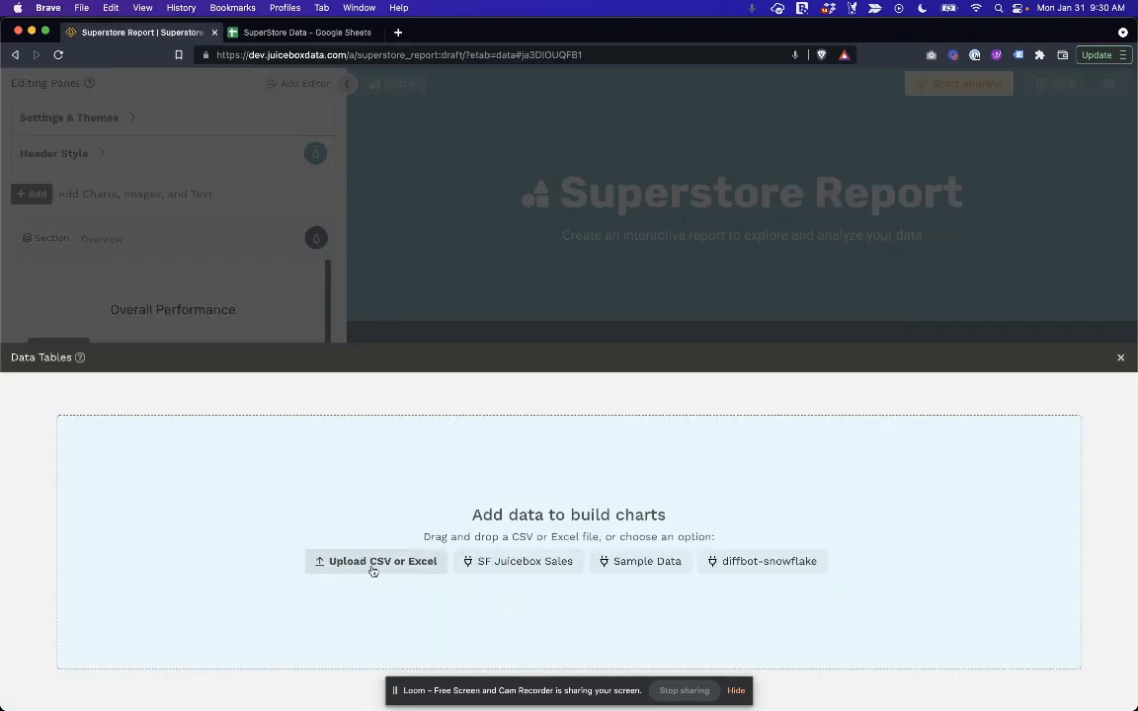
Upload the SuperStore Data sample CSV from the Downloads folder.
{"action": "left_click", "coordinate": [375, 561]}
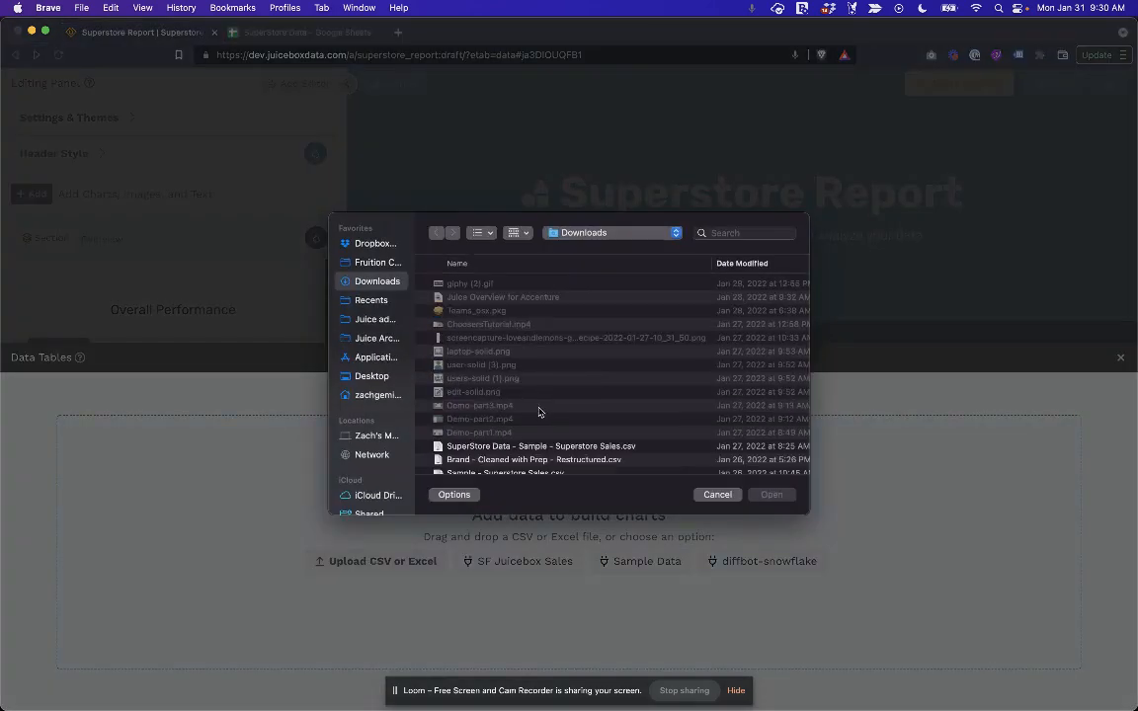
{"action": "left_click", "coordinate": [717, 494]}
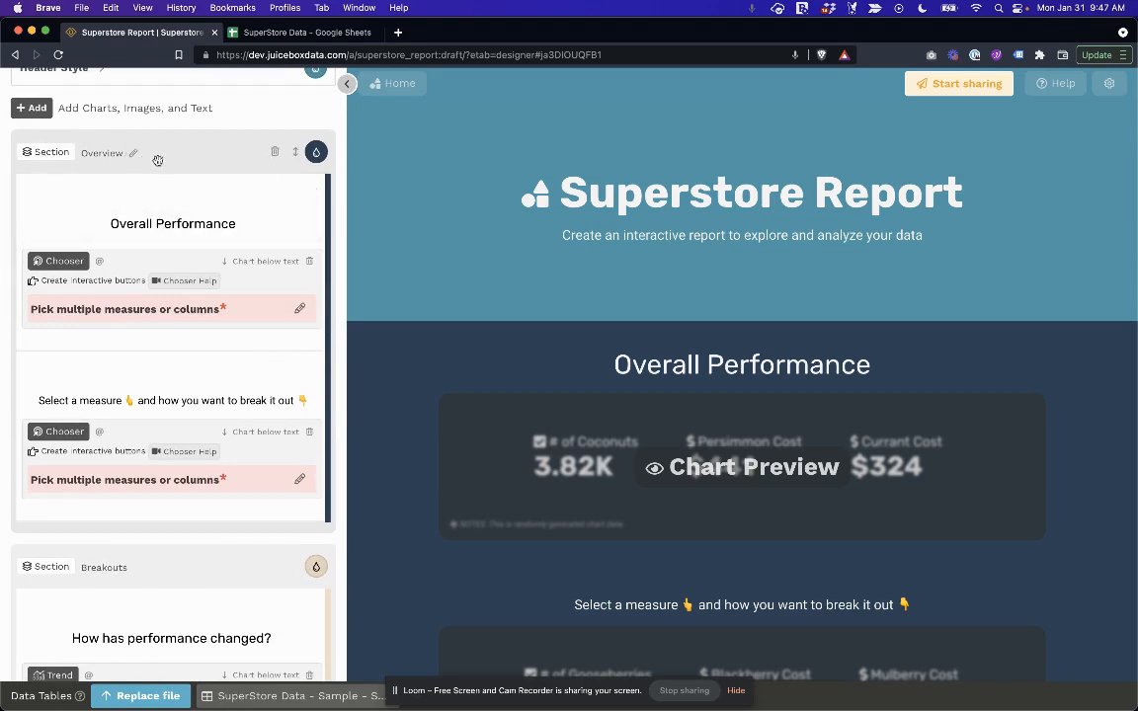
{"action": "mouse_move", "coordinate": [16, 197]}
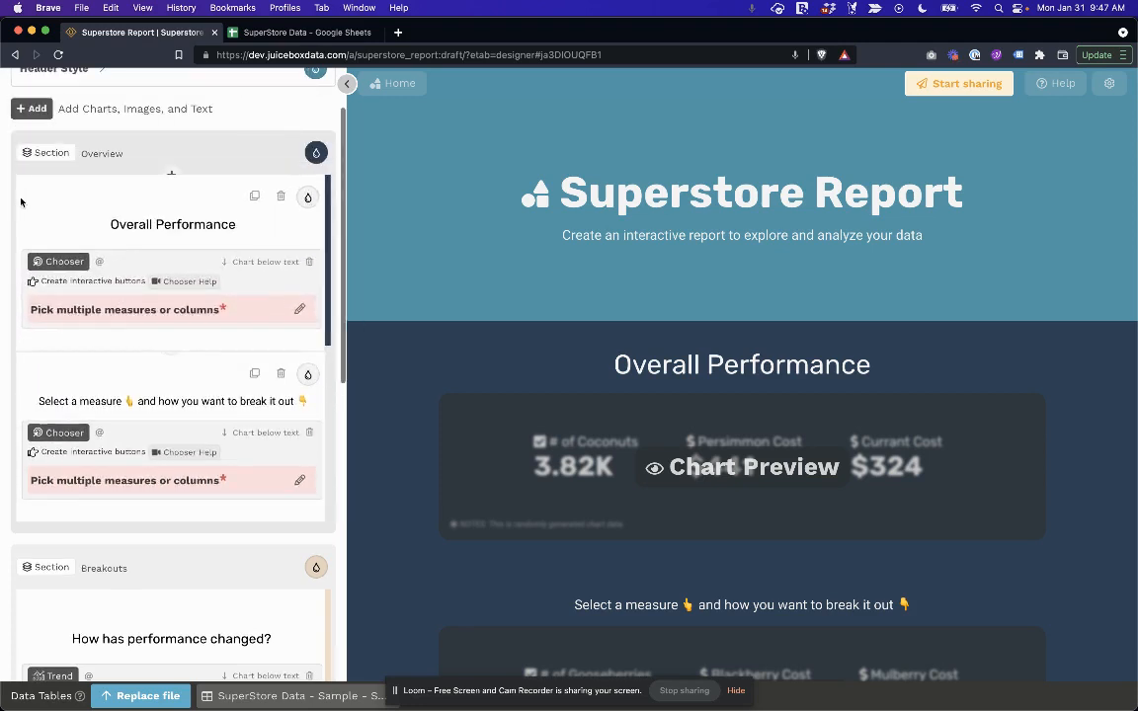
{"action": "mouse_move", "coordinate": [107, 233]}
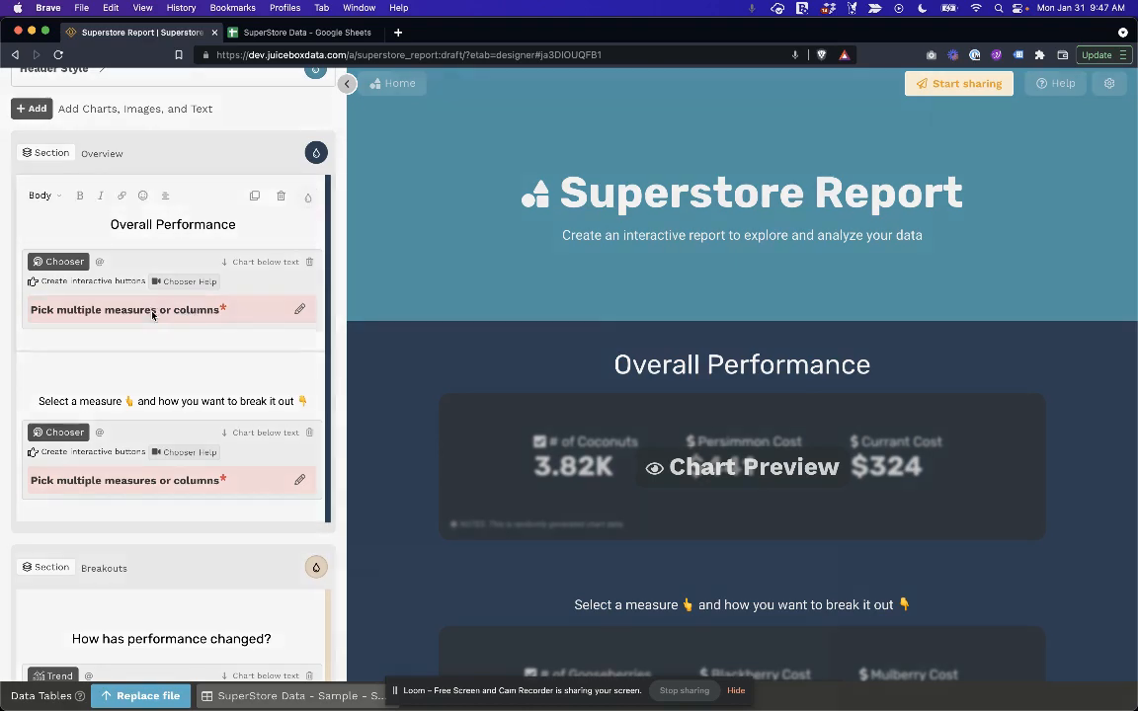
Set the performance tiles to summed Profit, Sale Amount and Order Quantity.
{"action": "left_click", "coordinate": [127, 308]}
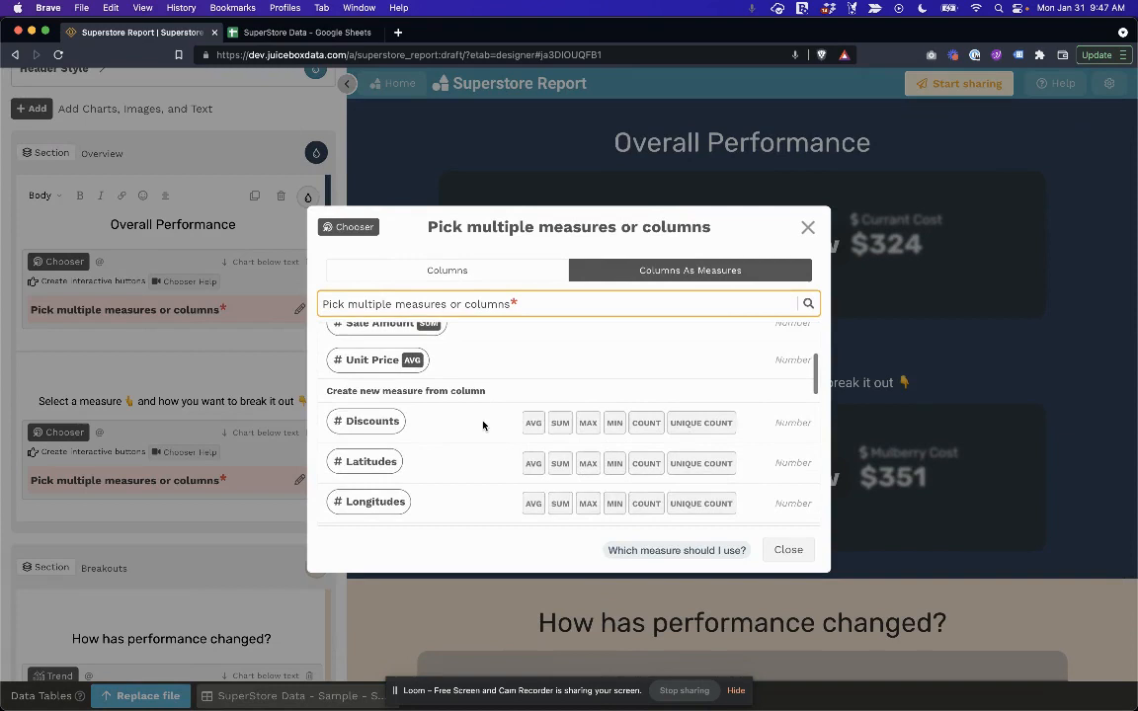
{"action": "scroll", "scroll_direction": "down", "scroll_amount": 3}
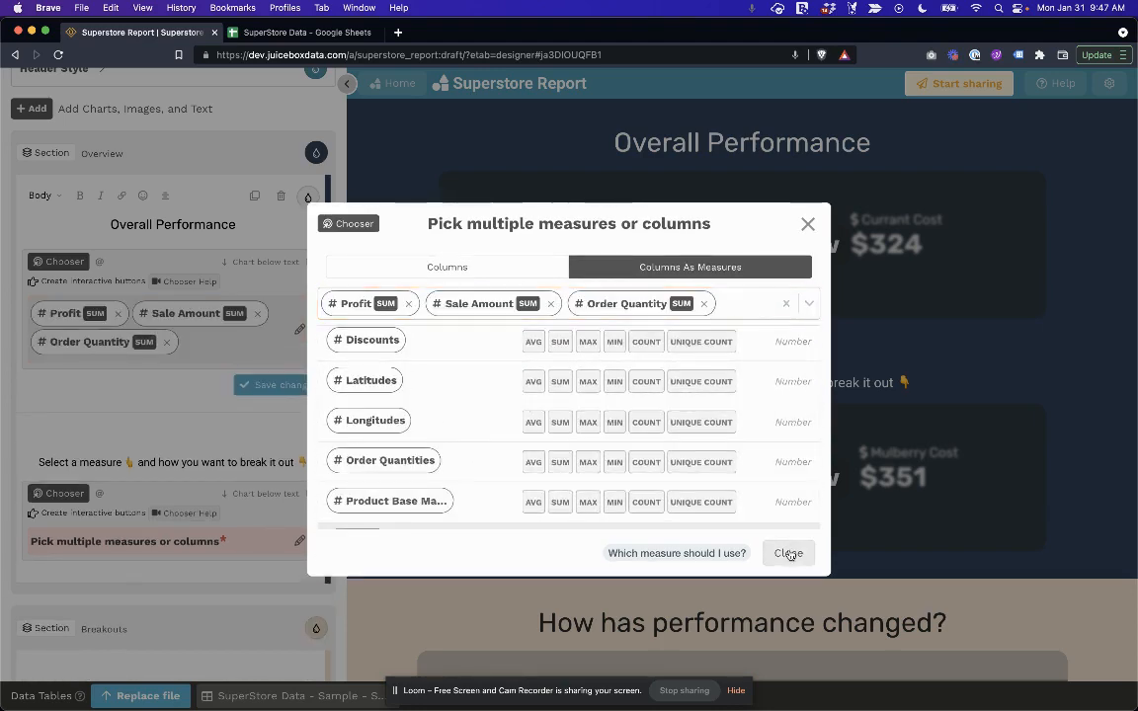
{"action": "left_click", "coordinate": [788, 553]}
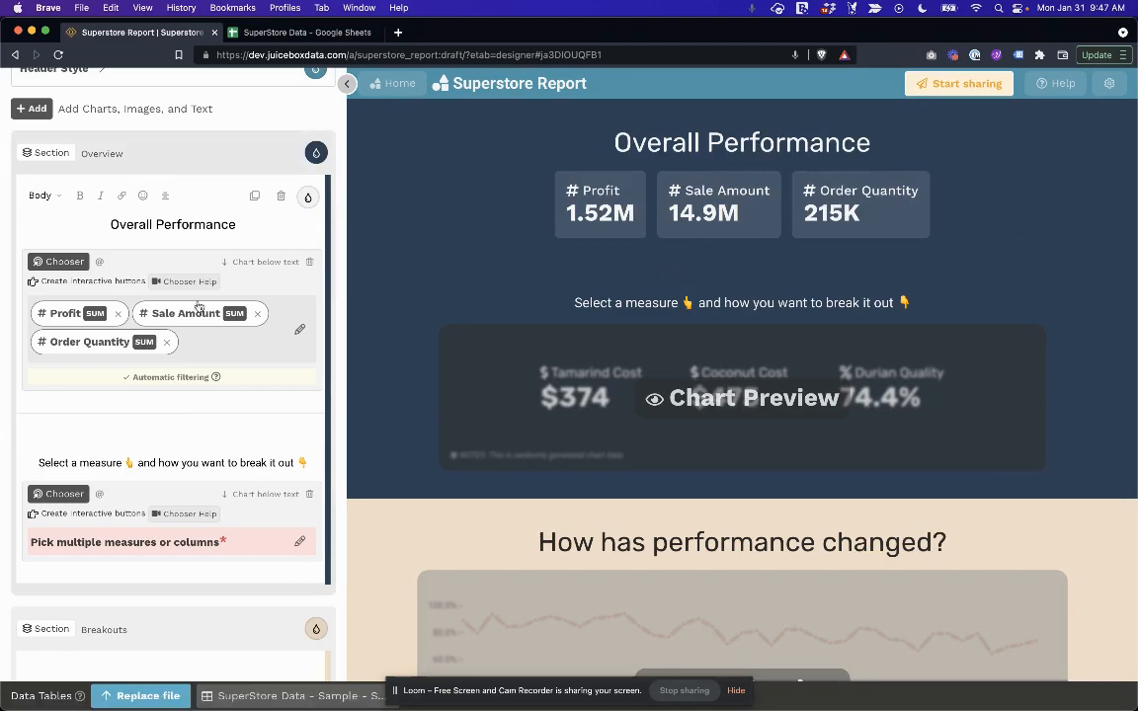
{"action": "scroll", "scroll_direction": "down", "scroll_amount": 3}
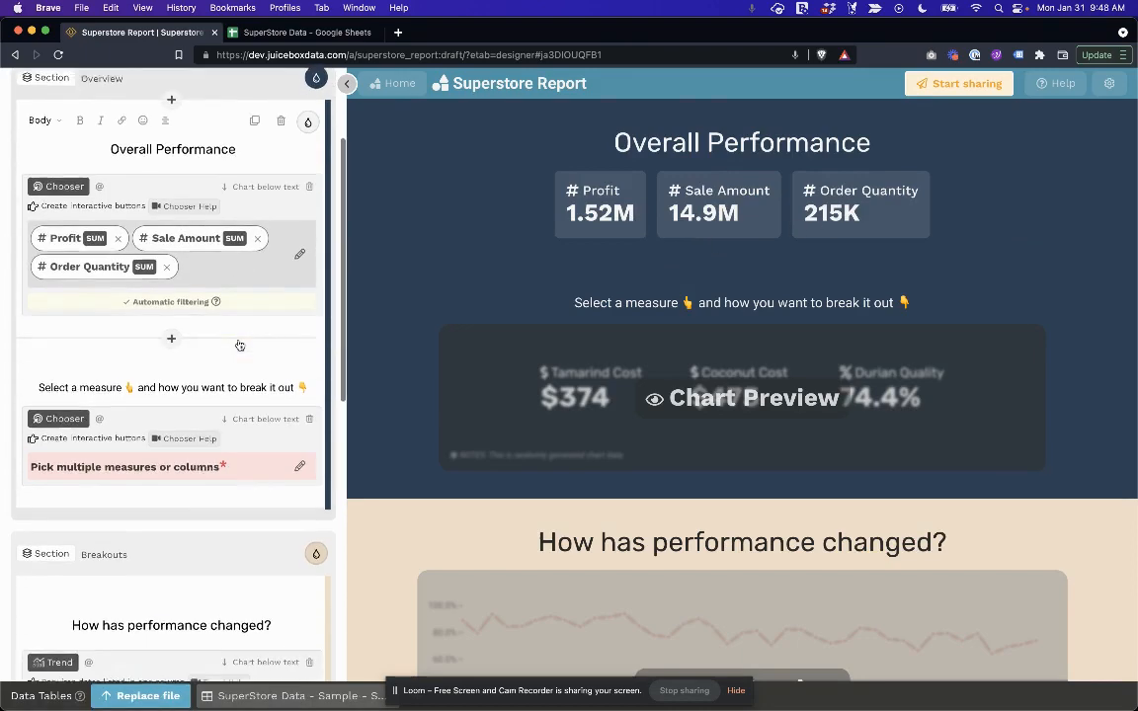
Make Customer Names, Customer Segments and Product Categories the breakdown chooser's column options.
{"action": "scroll", "scroll_direction": "down", "scroll_amount": 3}
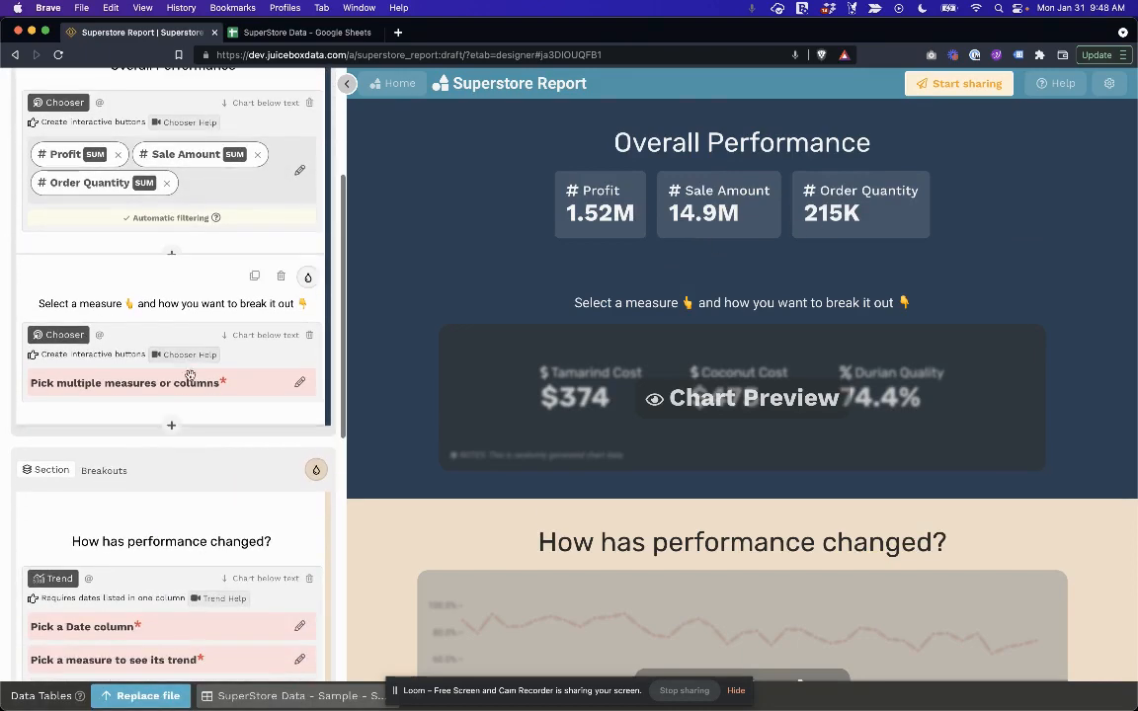
{"action": "left_click", "coordinate": [126, 383]}
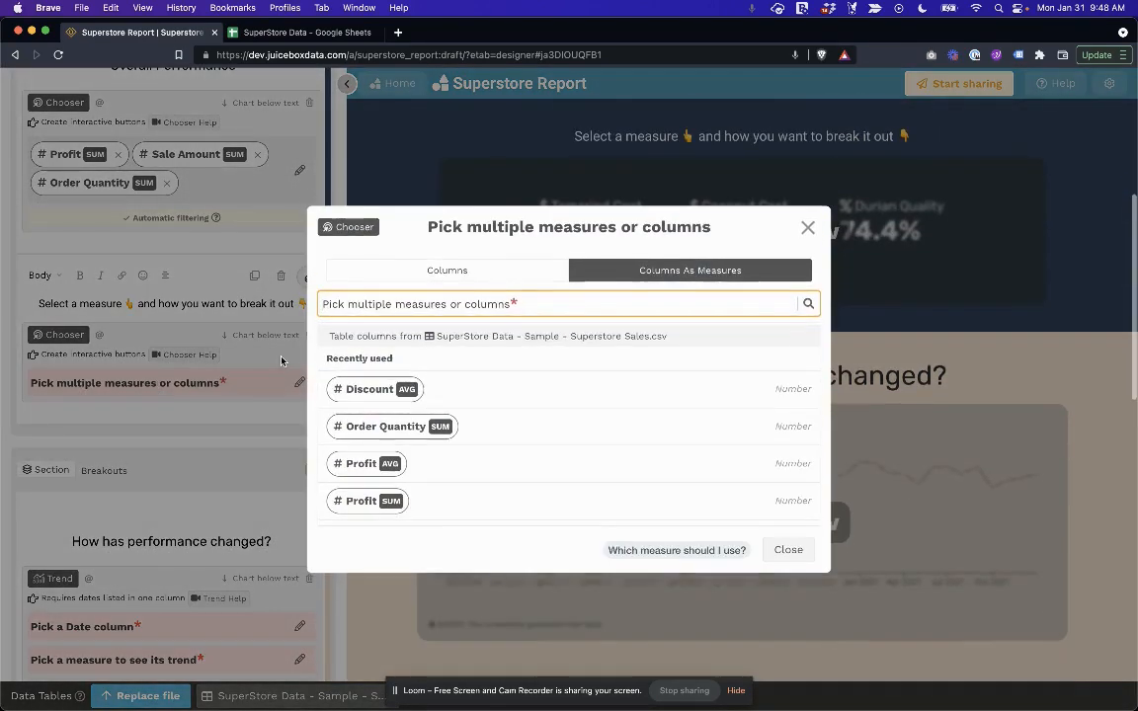
{"action": "left_click", "coordinate": [446, 269]}
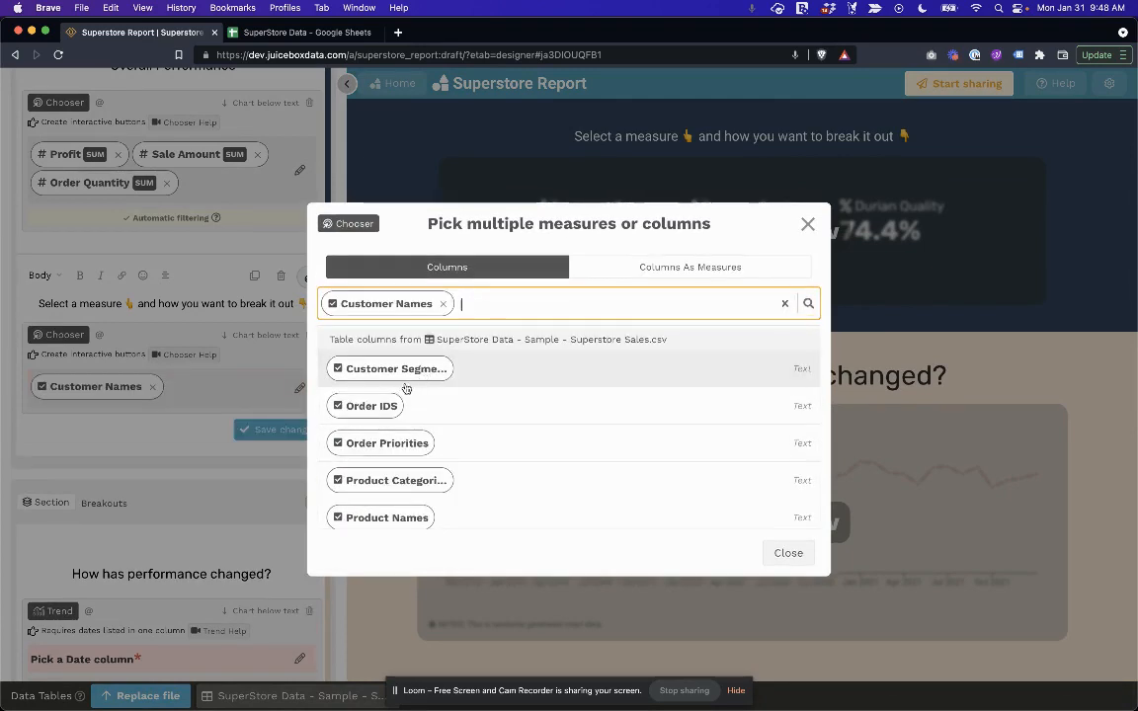
{"action": "left_click", "coordinate": [395, 369]}
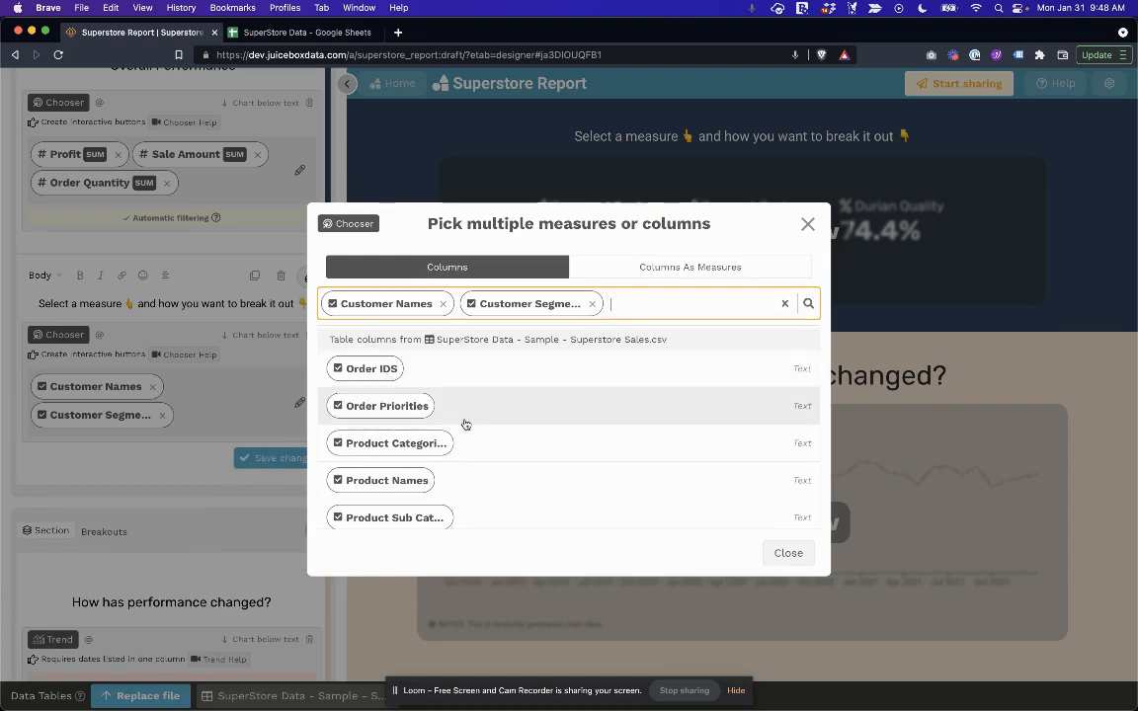
{"action": "left_click", "coordinate": [391, 442]}
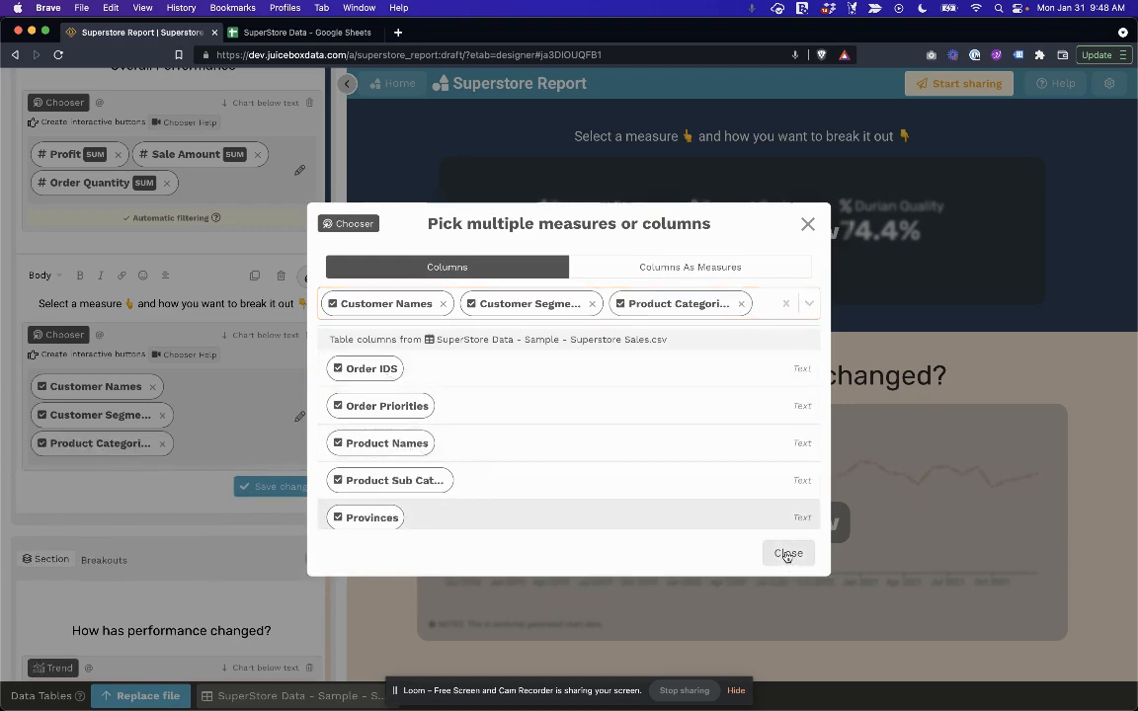
{"action": "left_click", "coordinate": [787, 553]}
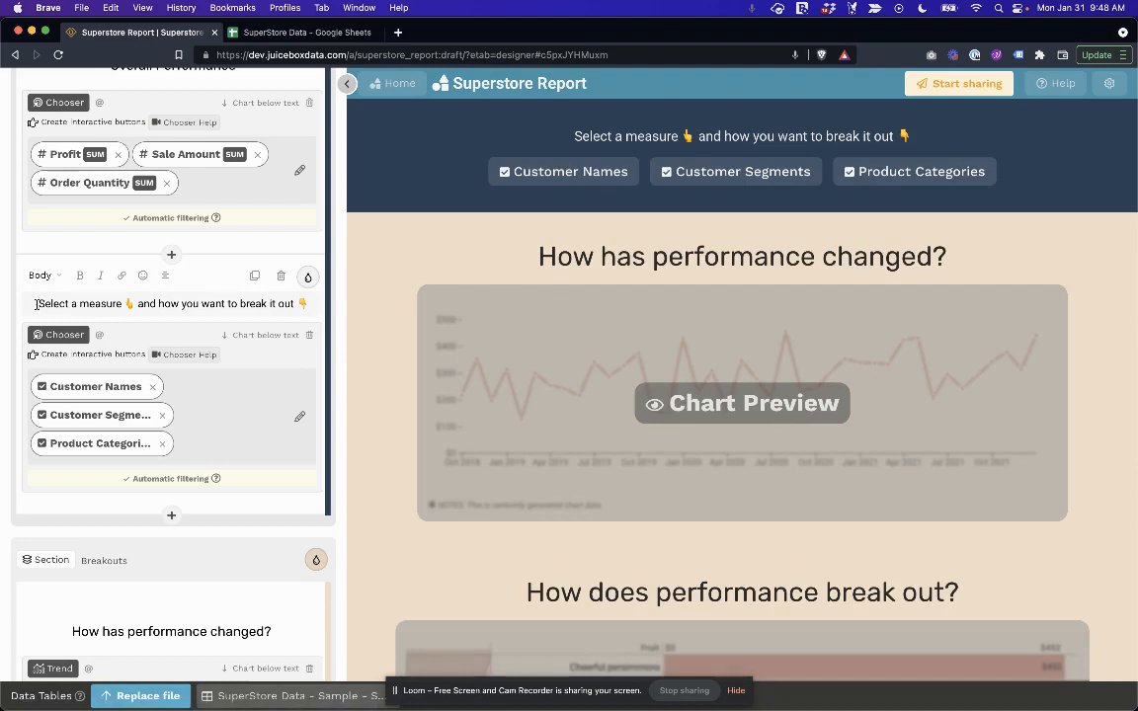
{"action": "left_click", "coordinate": [43, 275]}
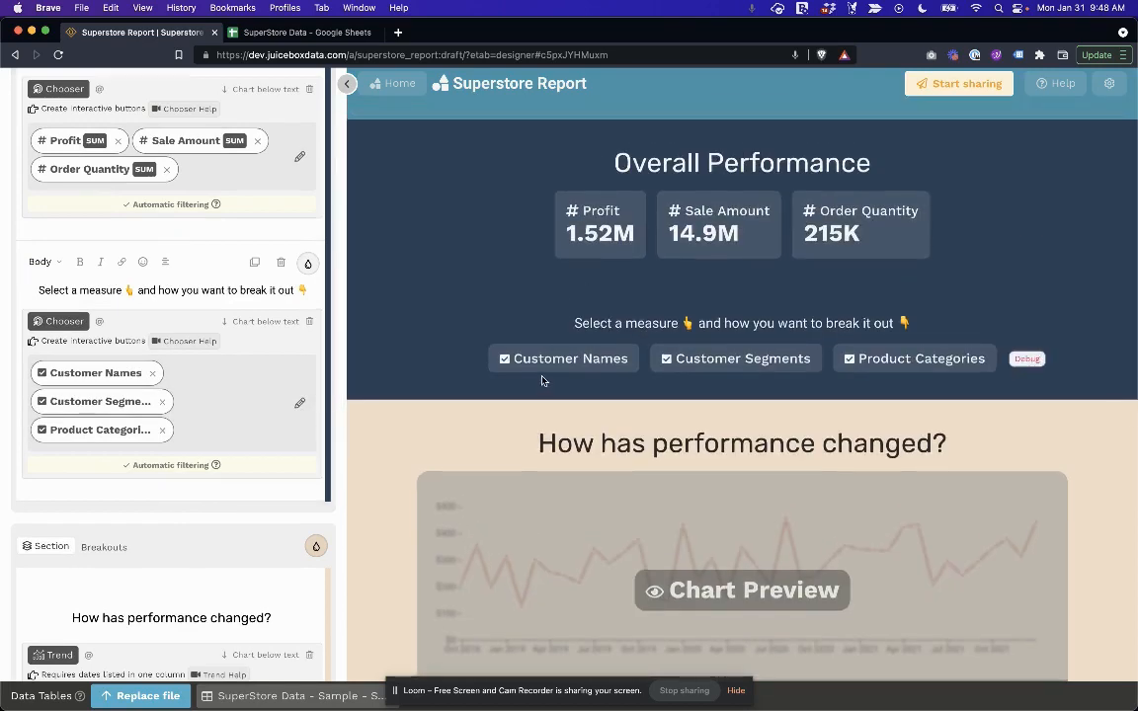
{"action": "scroll", "scroll_direction": "down", "scroll_amount": 3}
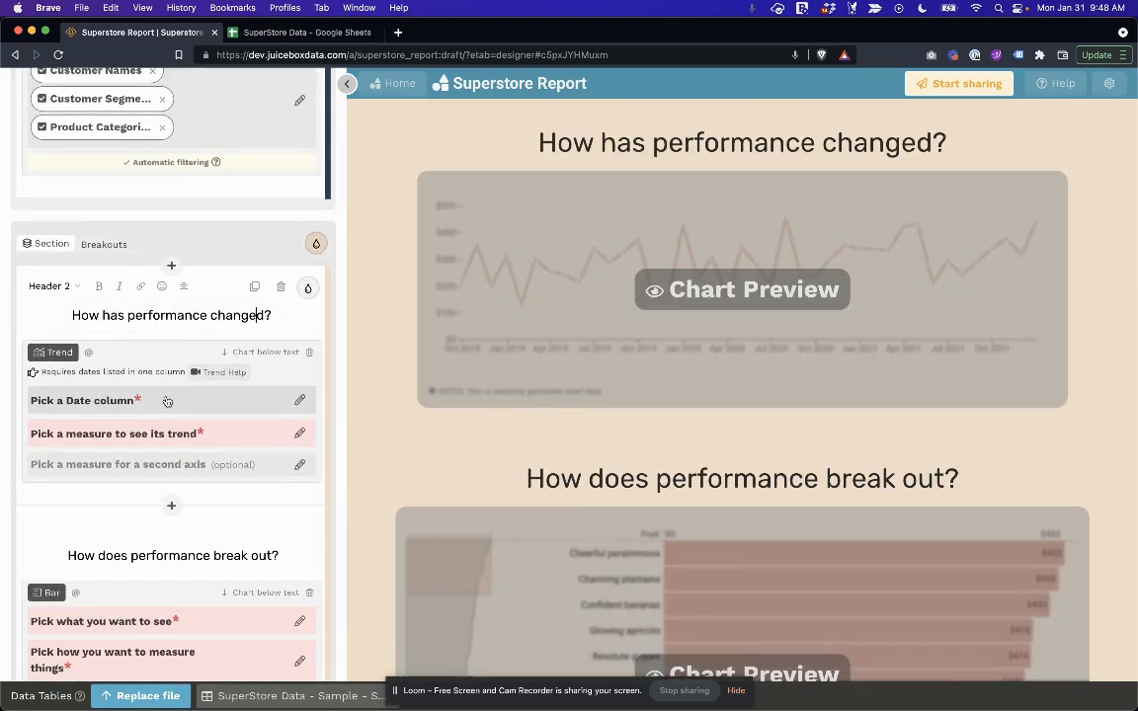
{"action": "left_click", "coordinate": [83, 399]}
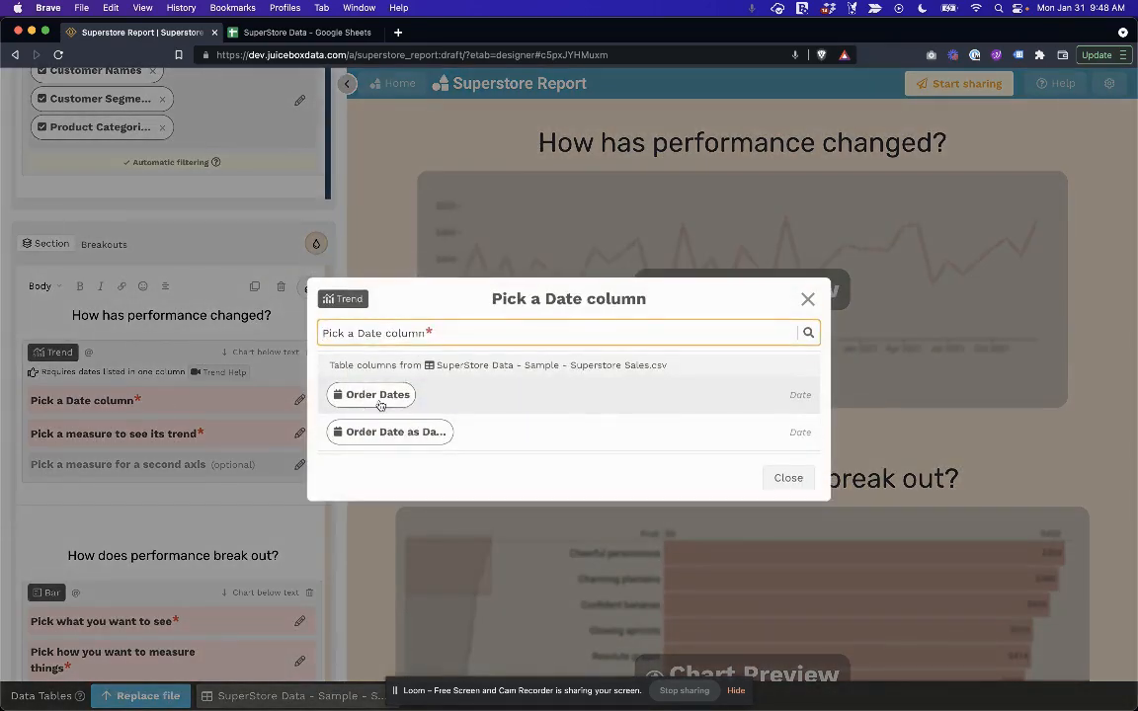
{"action": "left_click", "coordinate": [372, 395]}
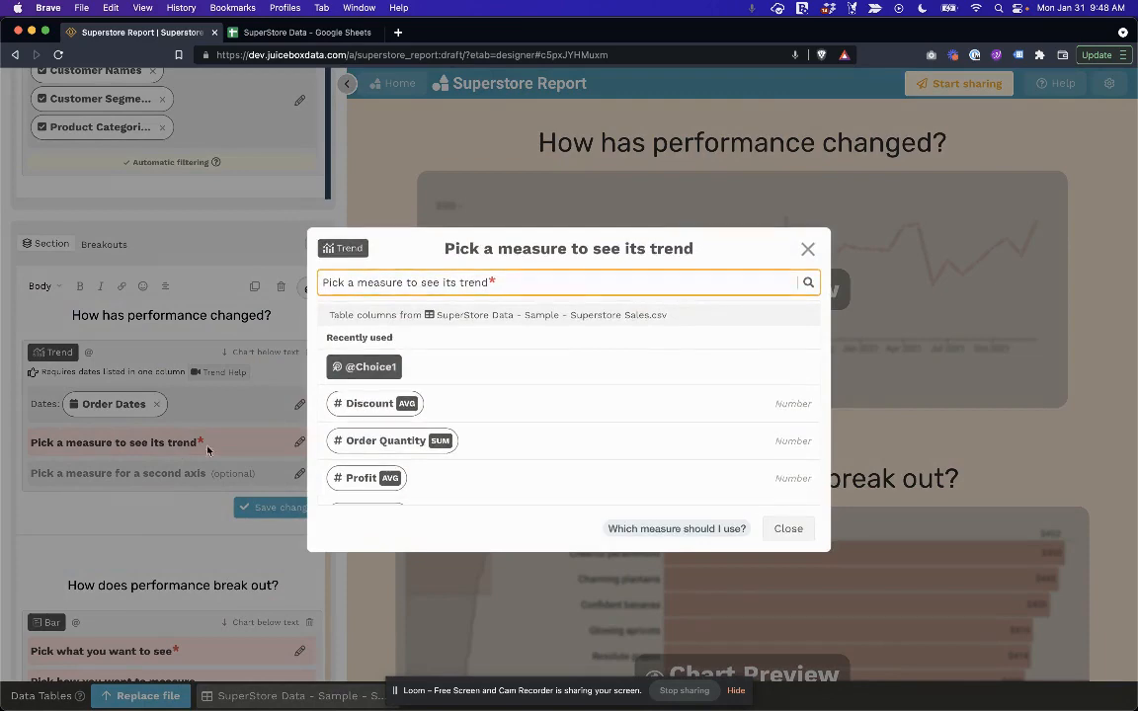
{"action": "mouse_move", "coordinate": [363, 365]}
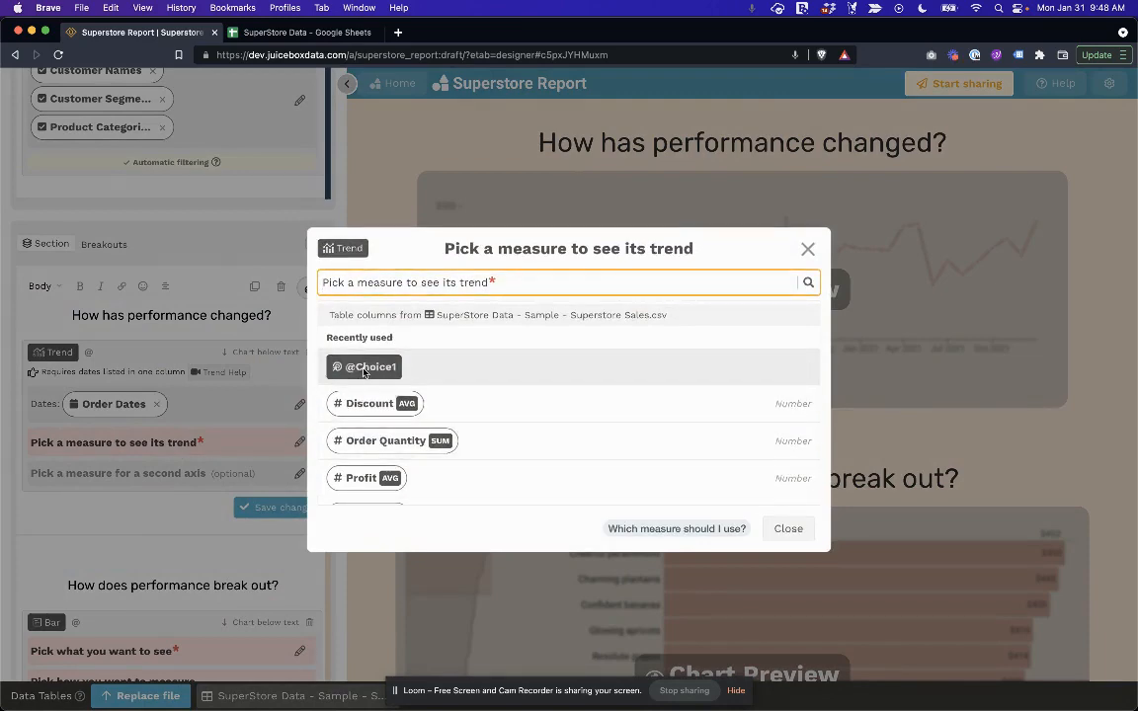
{"action": "left_click", "coordinate": [363, 366]}
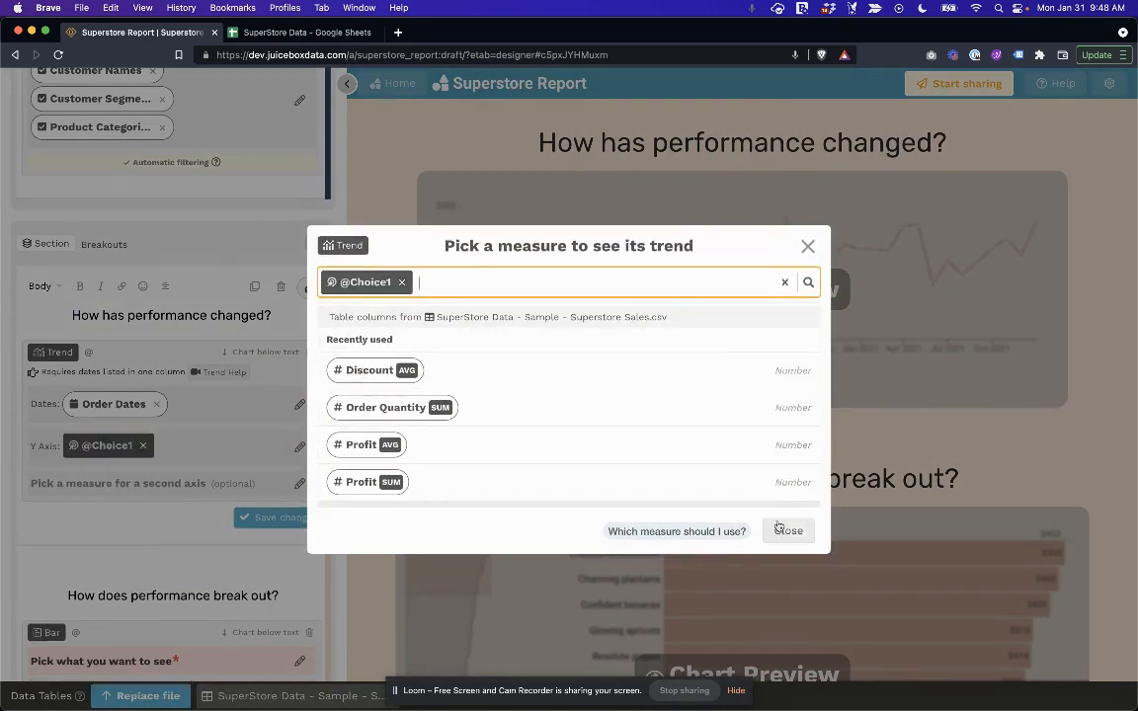
{"action": "left_click", "coordinate": [795, 529]}
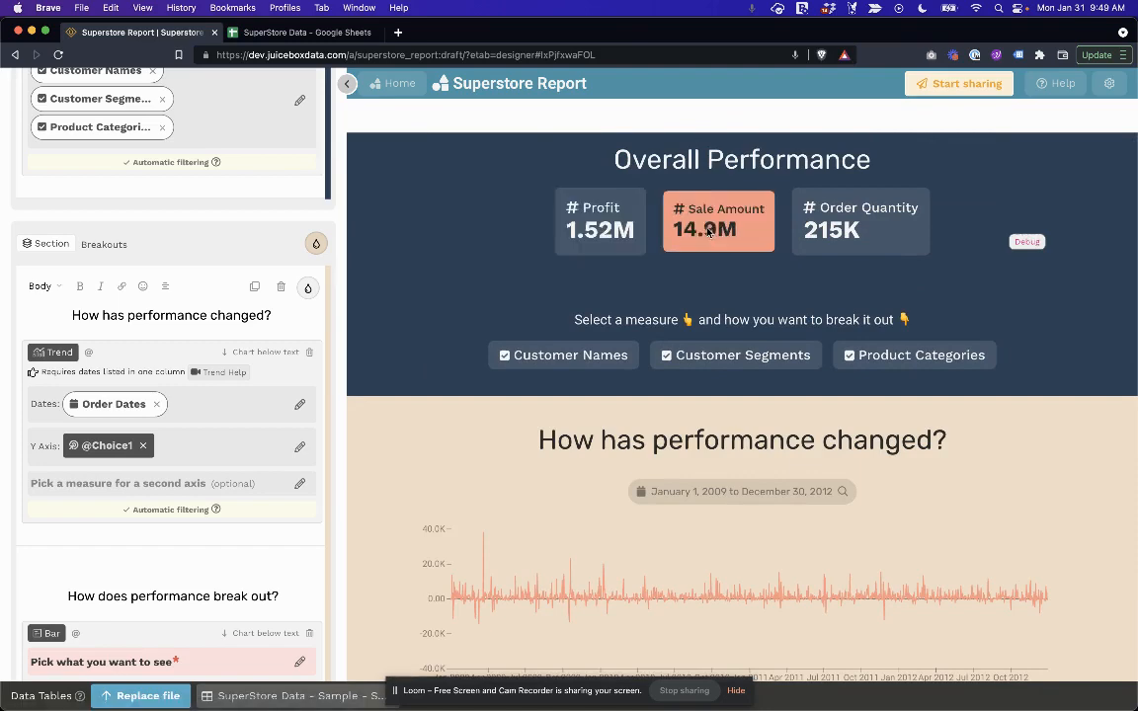
{"action": "scroll", "scroll_direction": "down", "scroll_amount": 3}
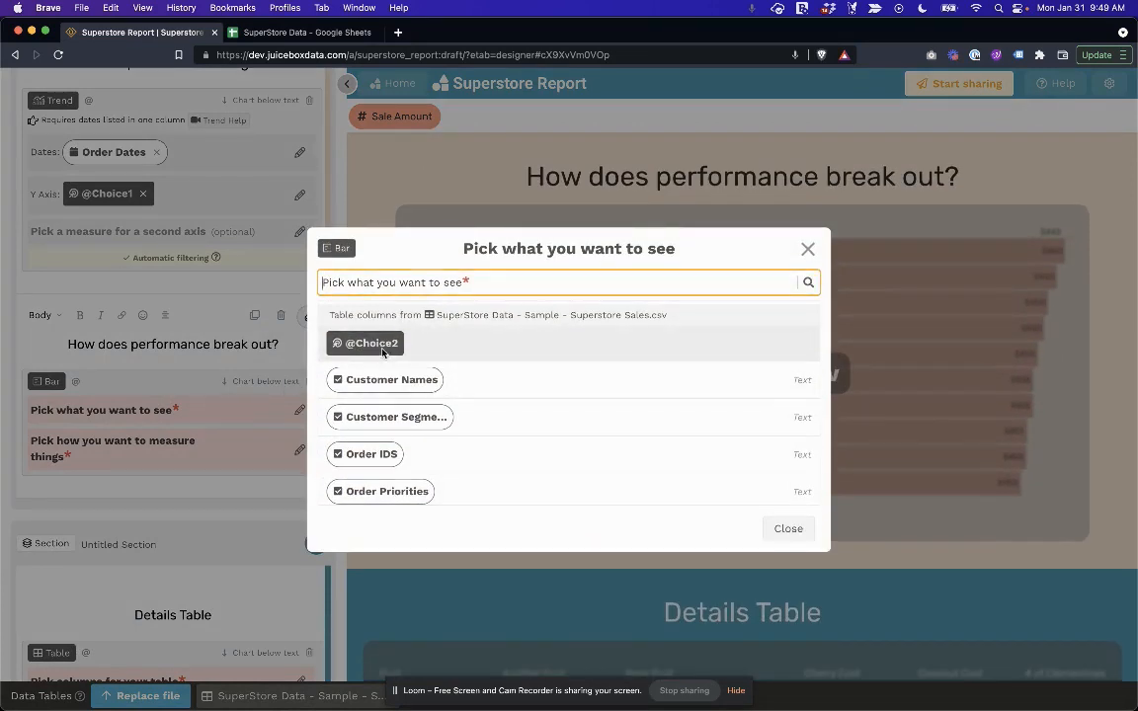
{"action": "mouse_move", "coordinate": [367, 344]}
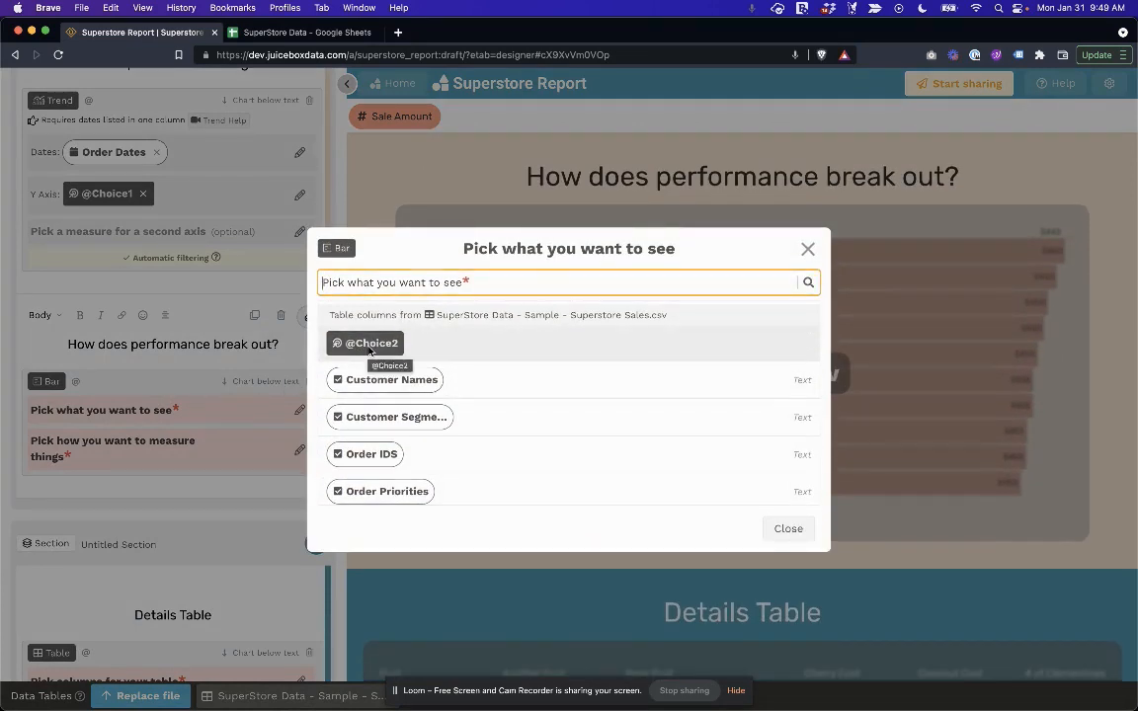
{"action": "left_click", "coordinate": [369, 344]}
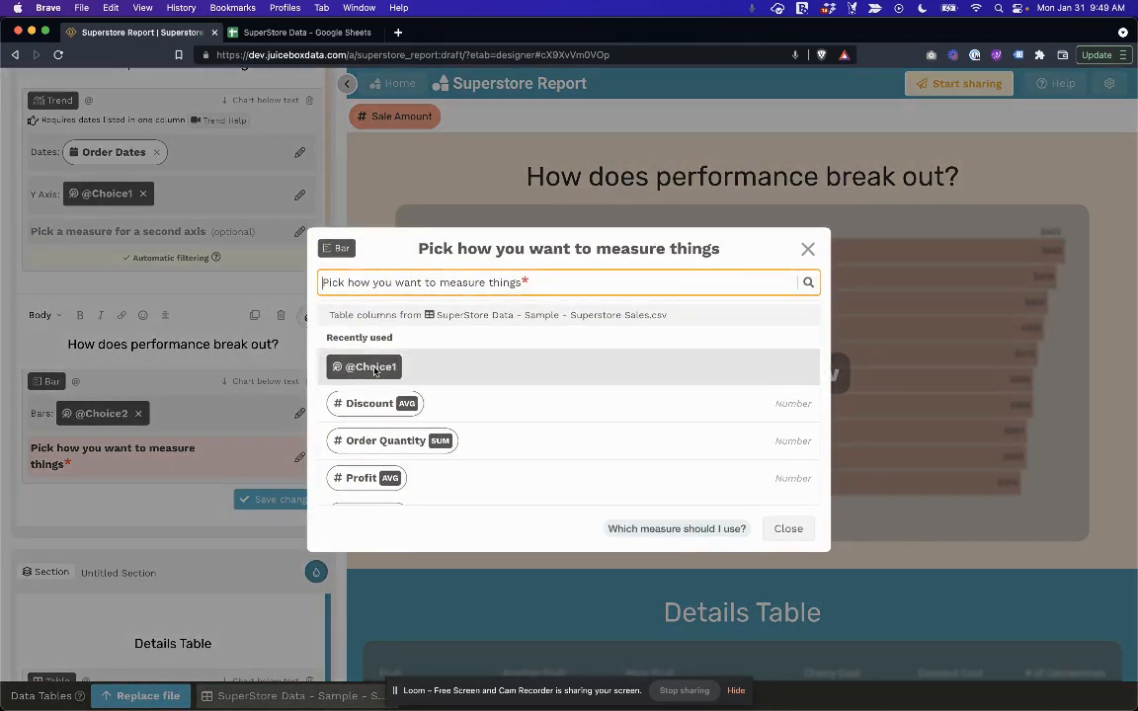
{"action": "left_click", "coordinate": [363, 366]}
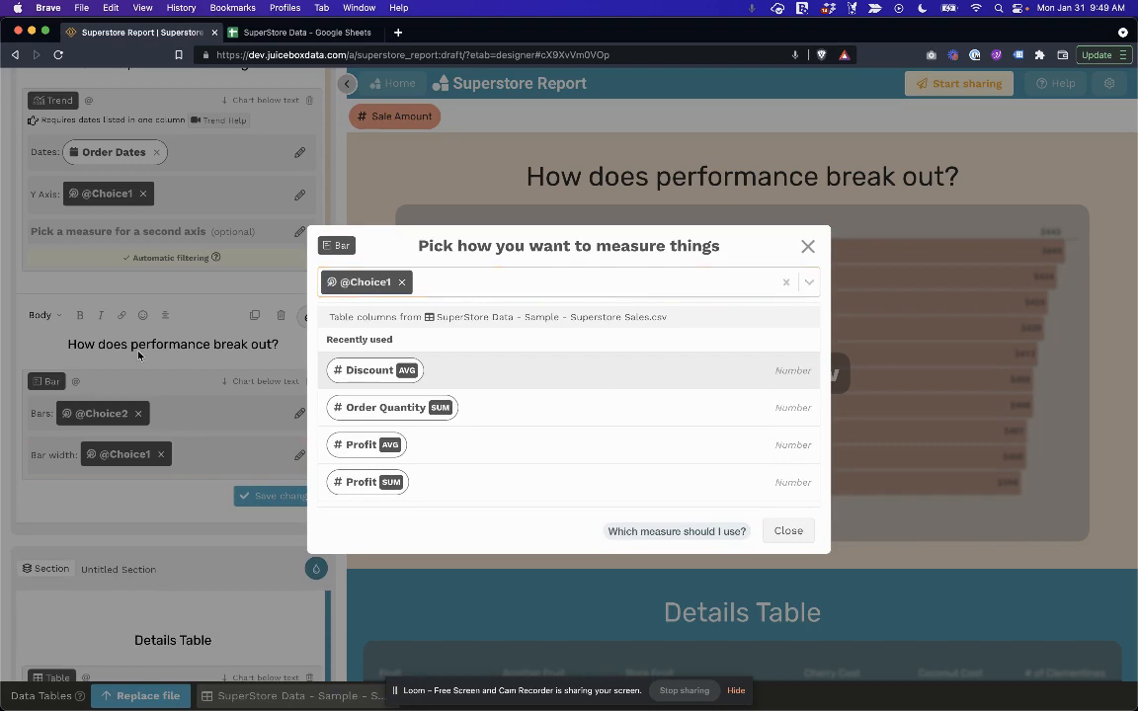
{"action": "left_click", "coordinate": [788, 529]}
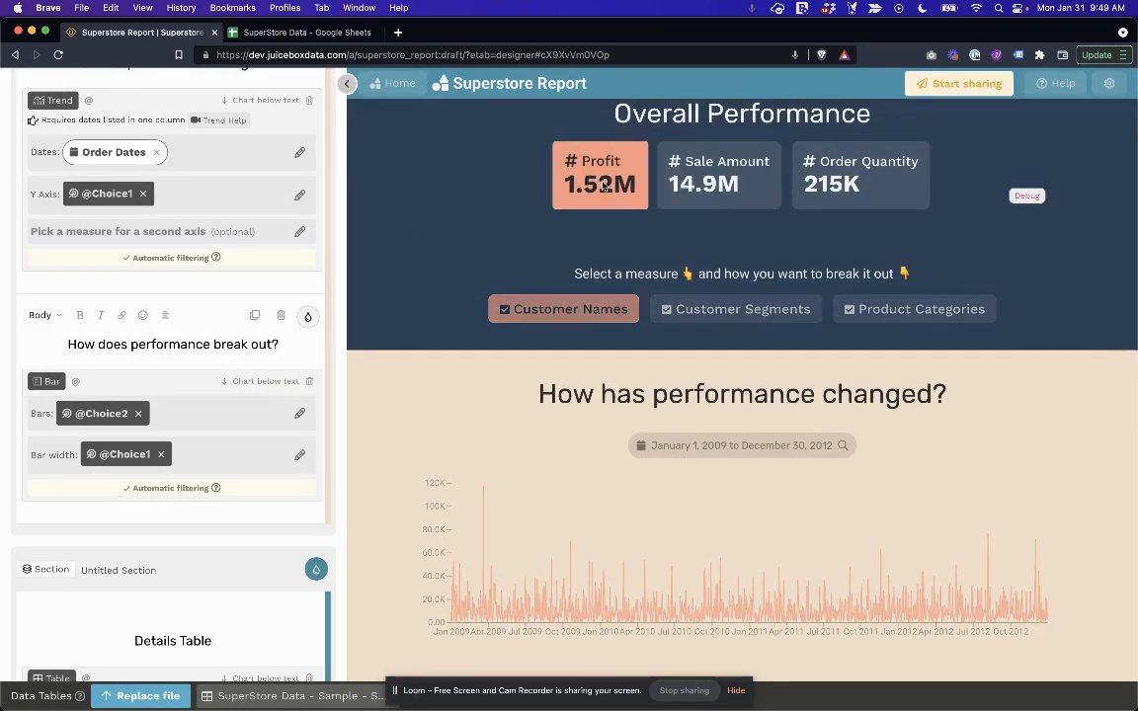
{"action": "left_click", "coordinate": [743, 308]}
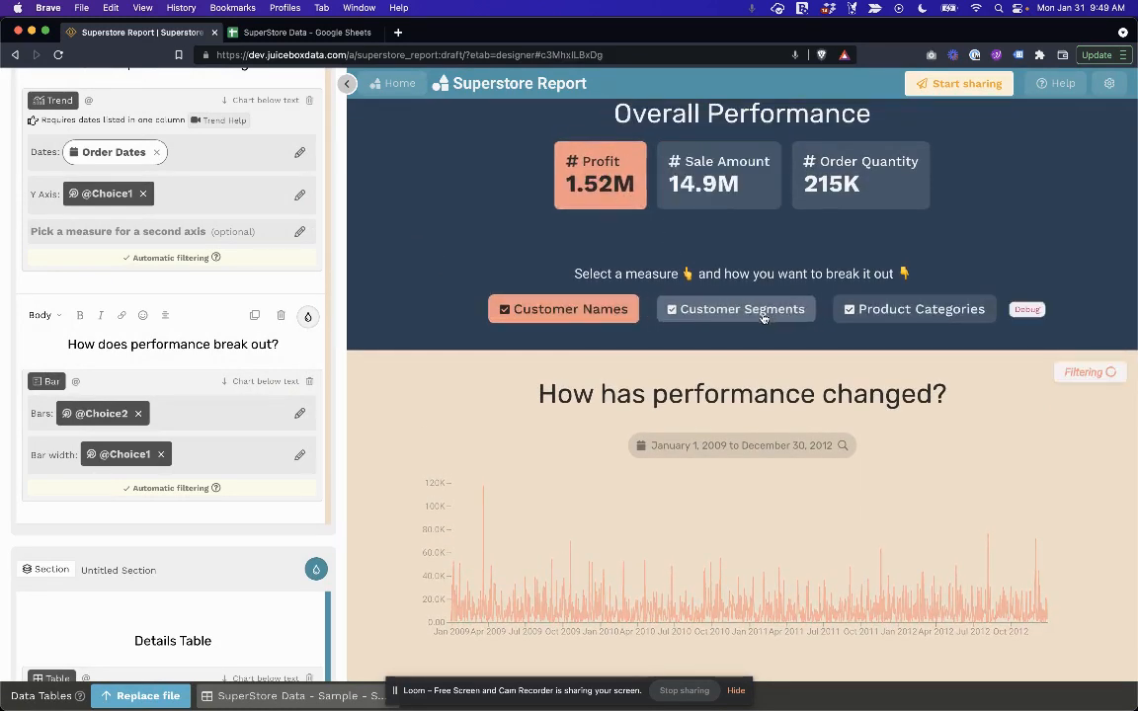
{"action": "scroll", "scroll_direction": "down", "scroll_amount": 3}
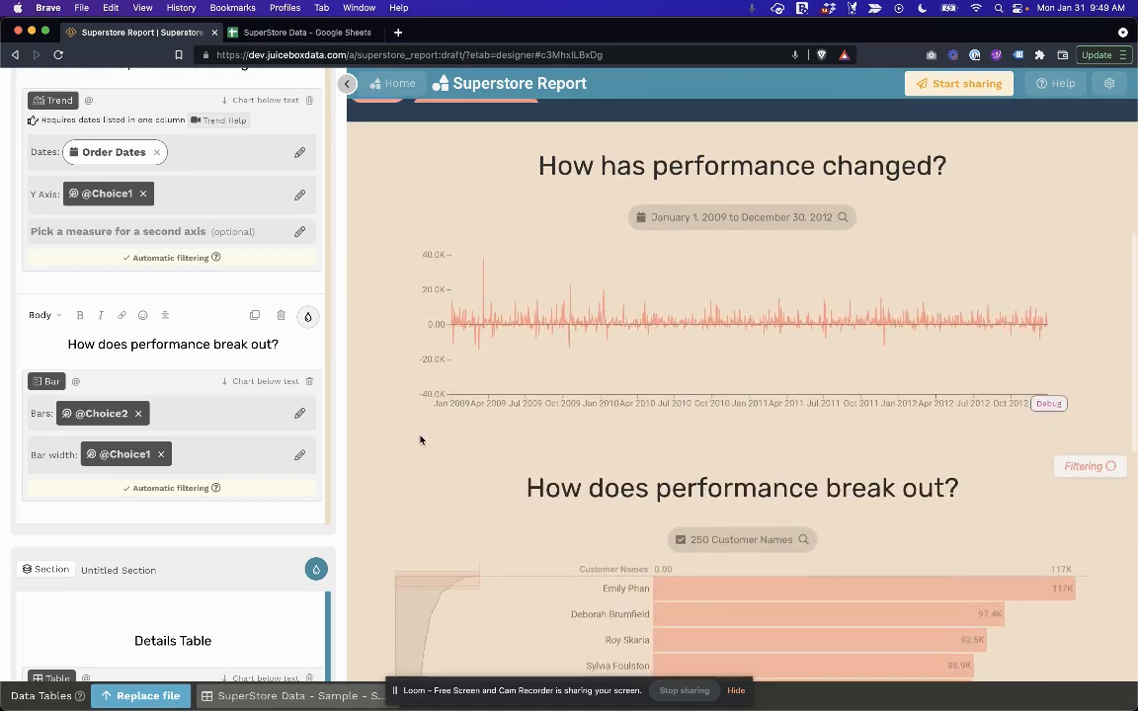
{"action": "scroll", "scroll_direction": "down", "scroll_amount": 3}
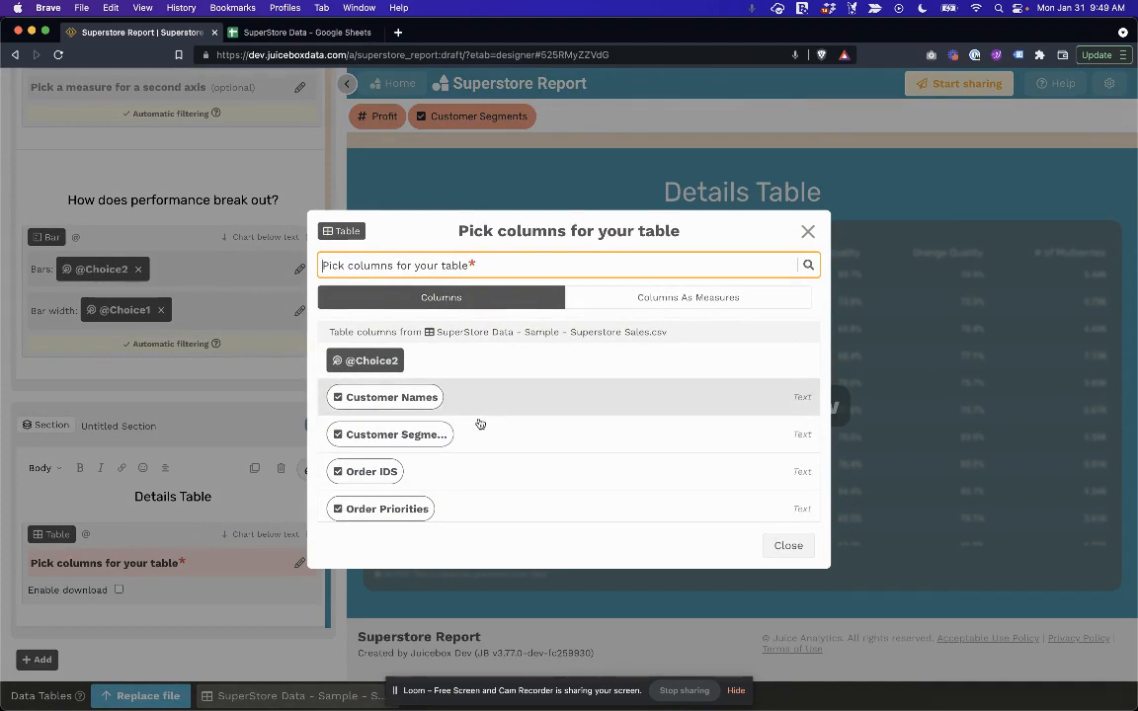
Give the table the four text columns plus average Discount and summed Order Quantity, and save changes.
{"action": "left_click", "coordinate": [391, 397]}
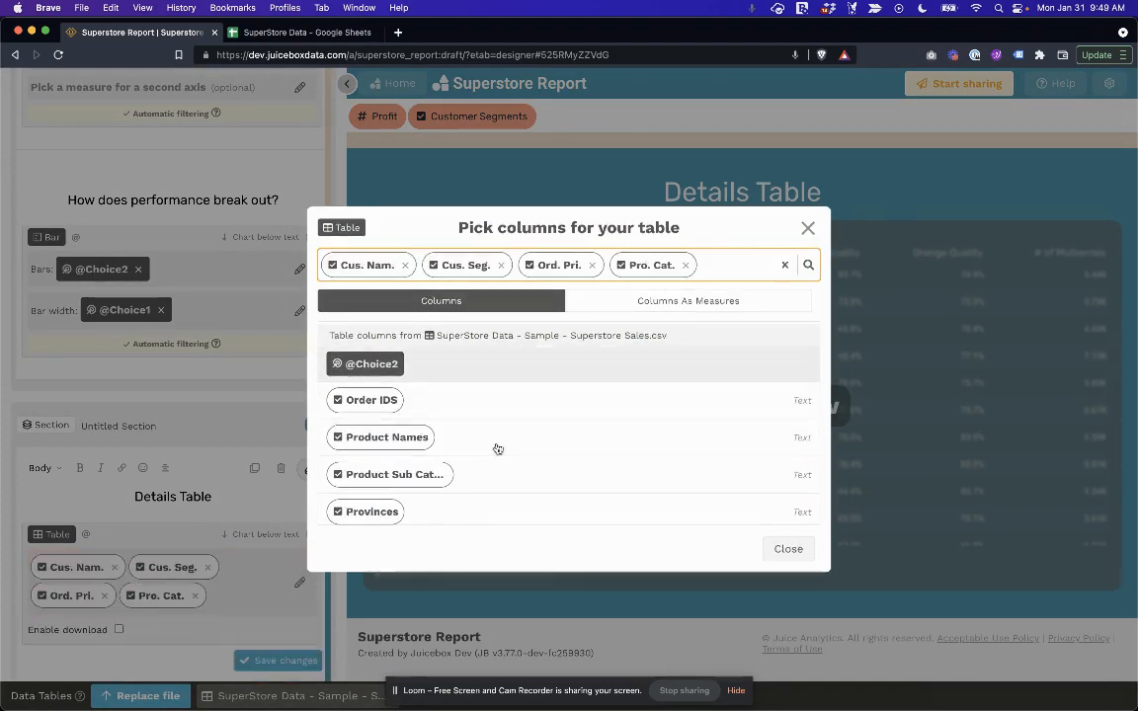
{"action": "left_click", "coordinate": [688, 300]}
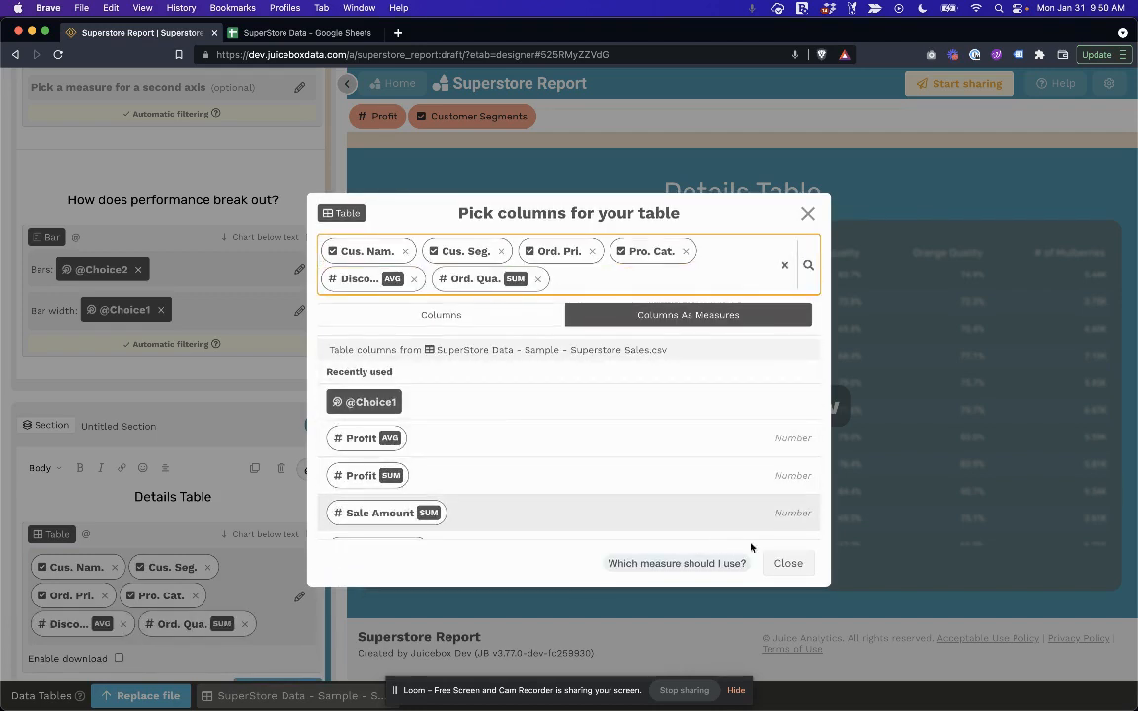
{"action": "left_click", "coordinate": [789, 564]}
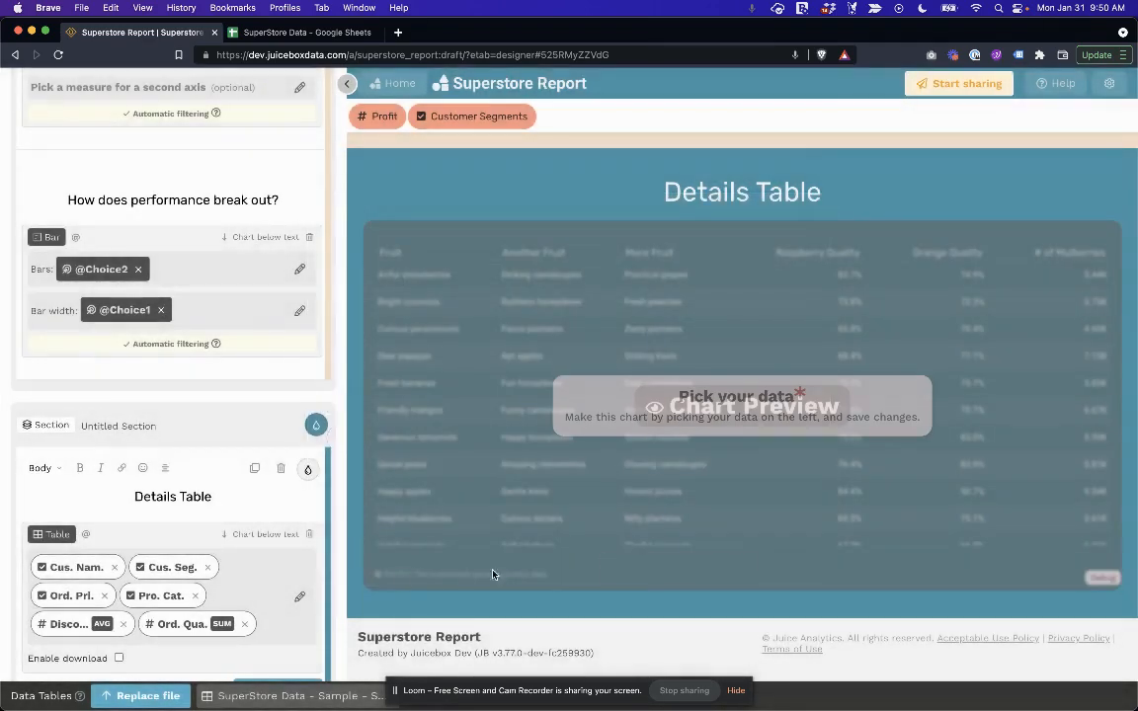
{"action": "scroll", "scroll_direction": "down", "scroll_amount": 3}
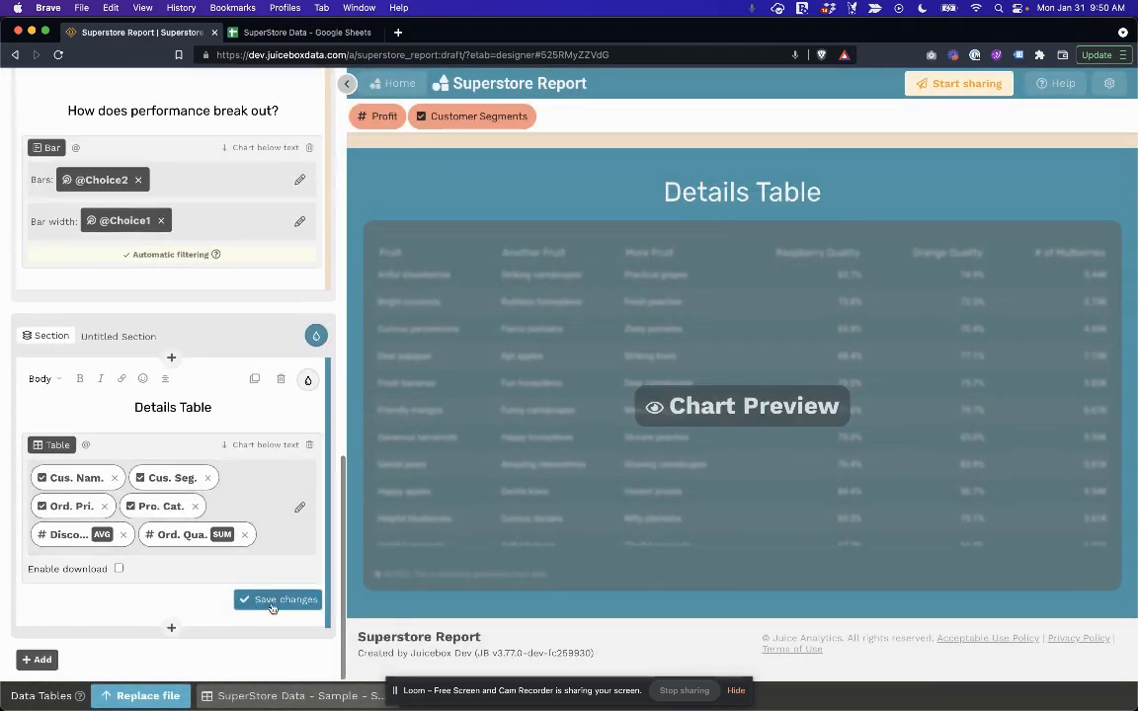
{"action": "left_click", "coordinate": [285, 600]}
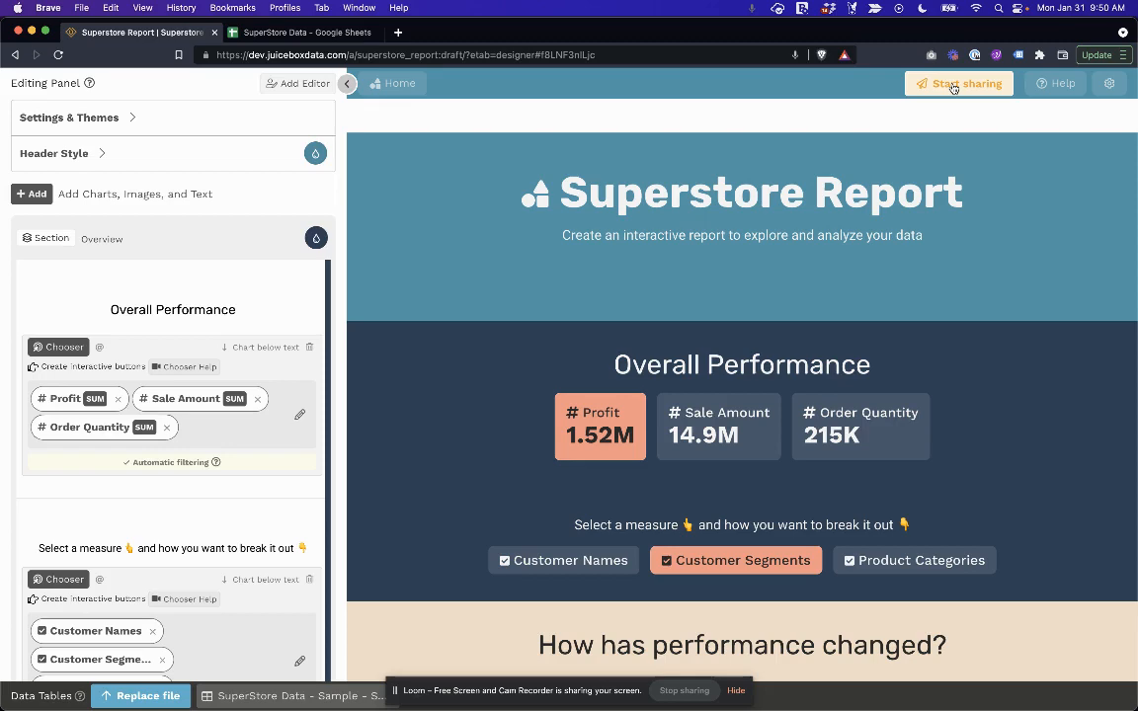
Publish the Superstore Report app publicly from the sharing dialog.
{"action": "left_click", "coordinate": [958, 83]}
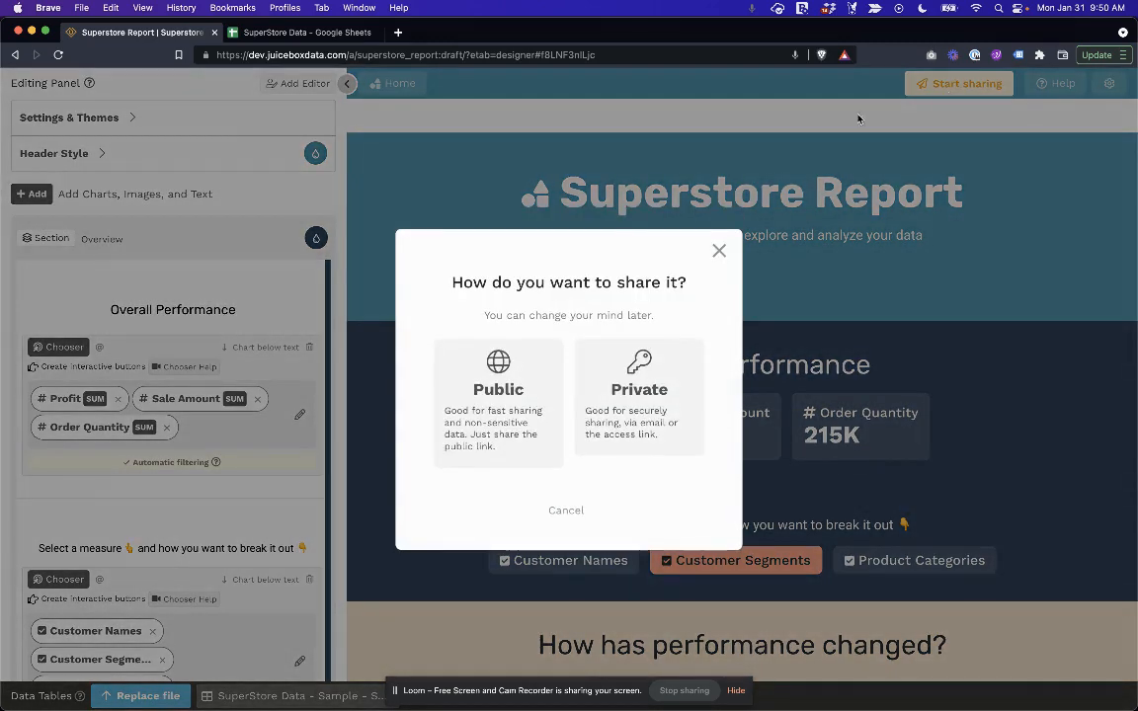
{"action": "mouse_move", "coordinate": [474, 411]}
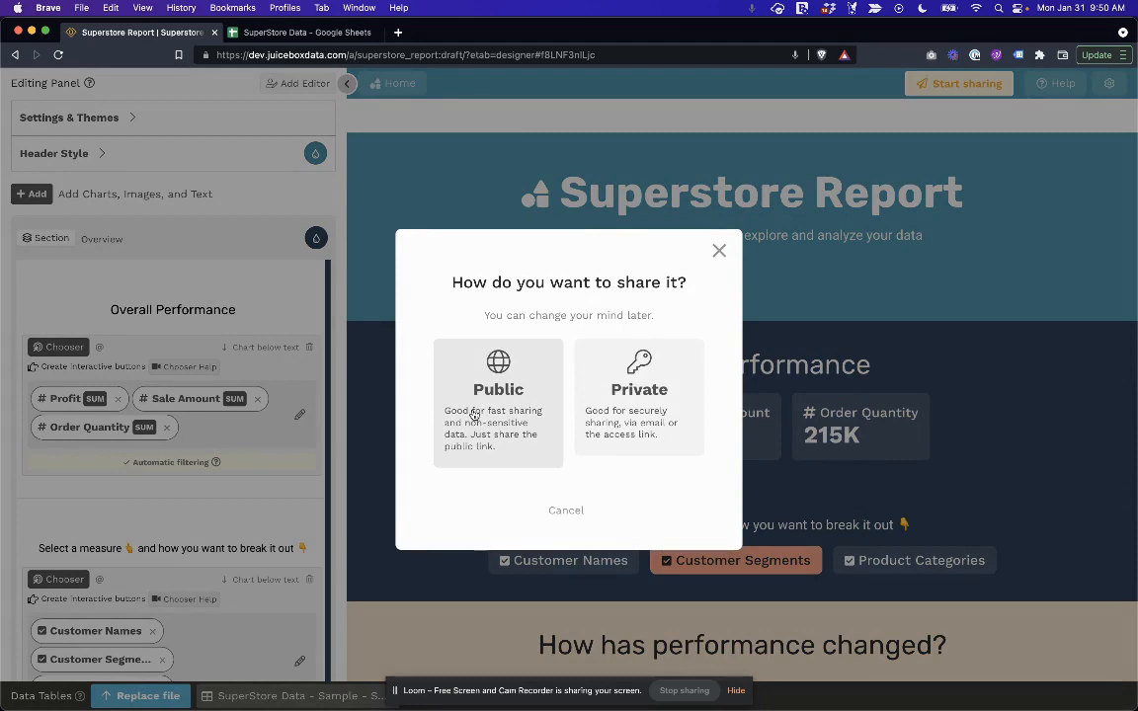
{"action": "mouse_move", "coordinate": [616, 407]}
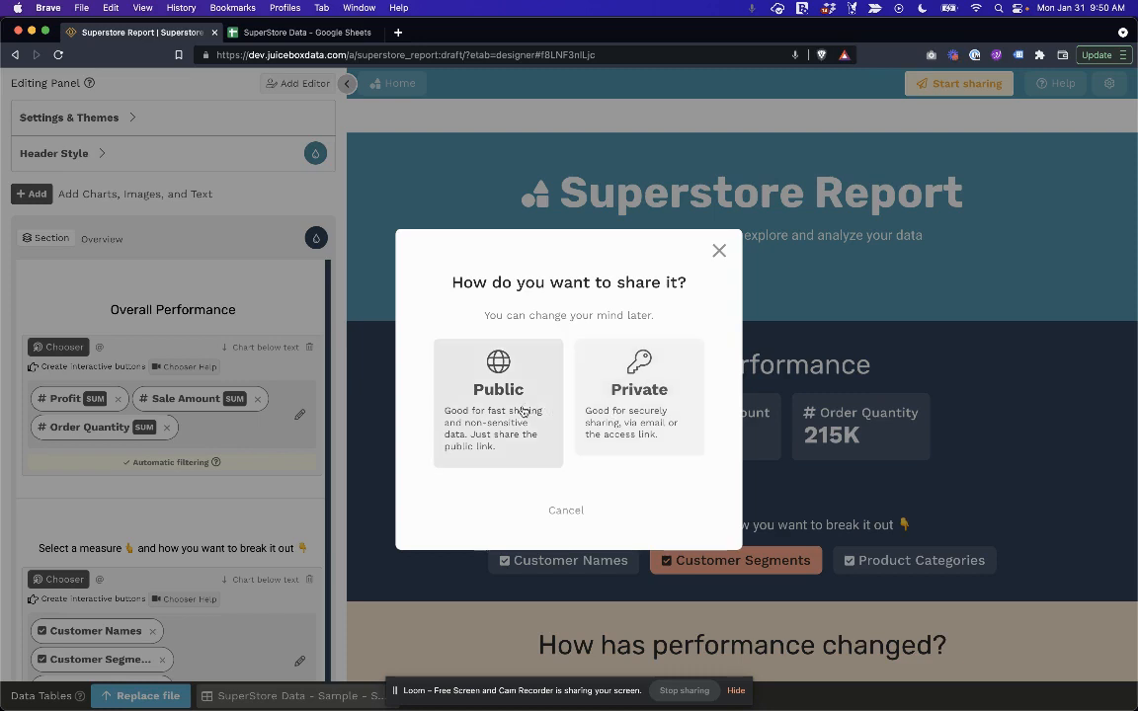
{"action": "left_click", "coordinate": [498, 397]}
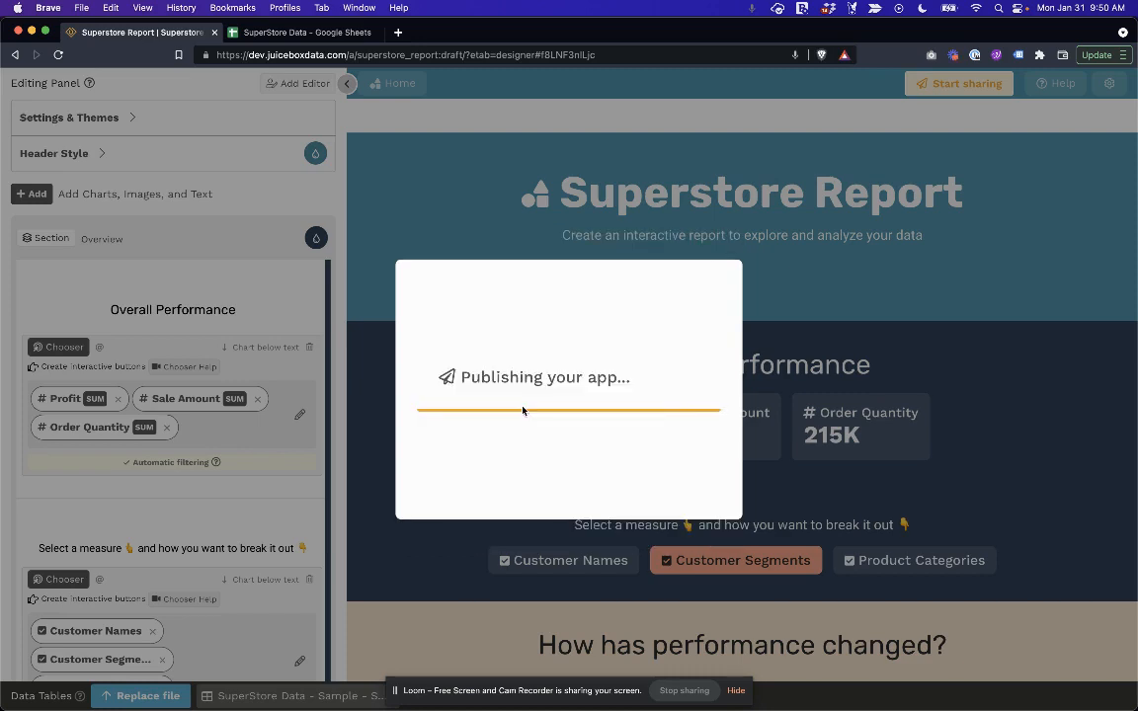